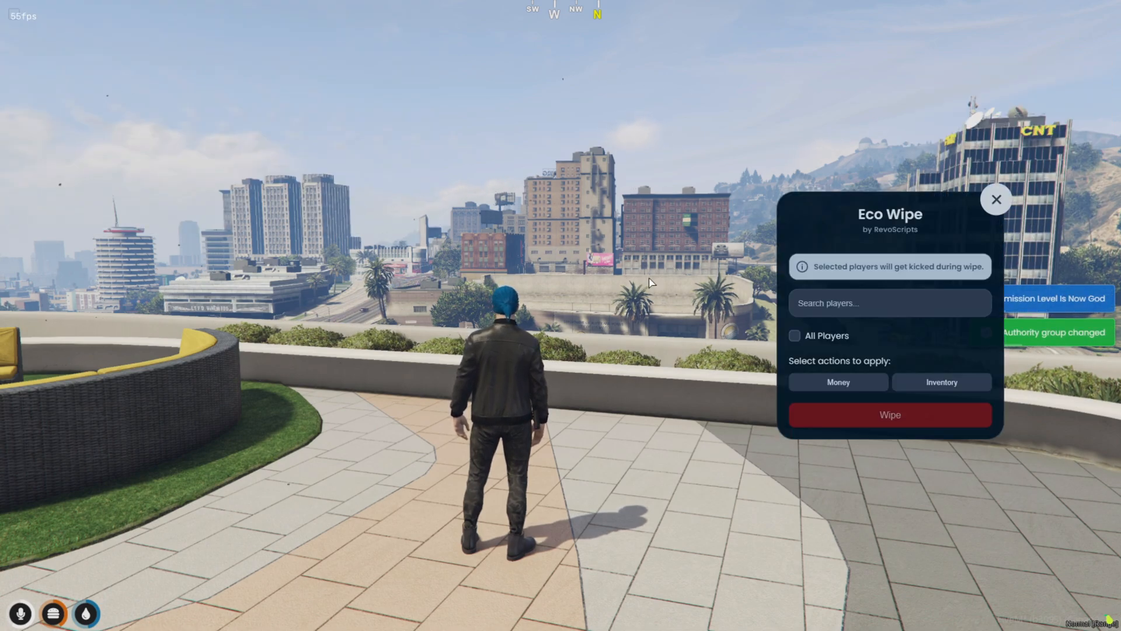
Target all players with the money and inventory wipe actions in the Eco Wipe panel.
click(794, 336)
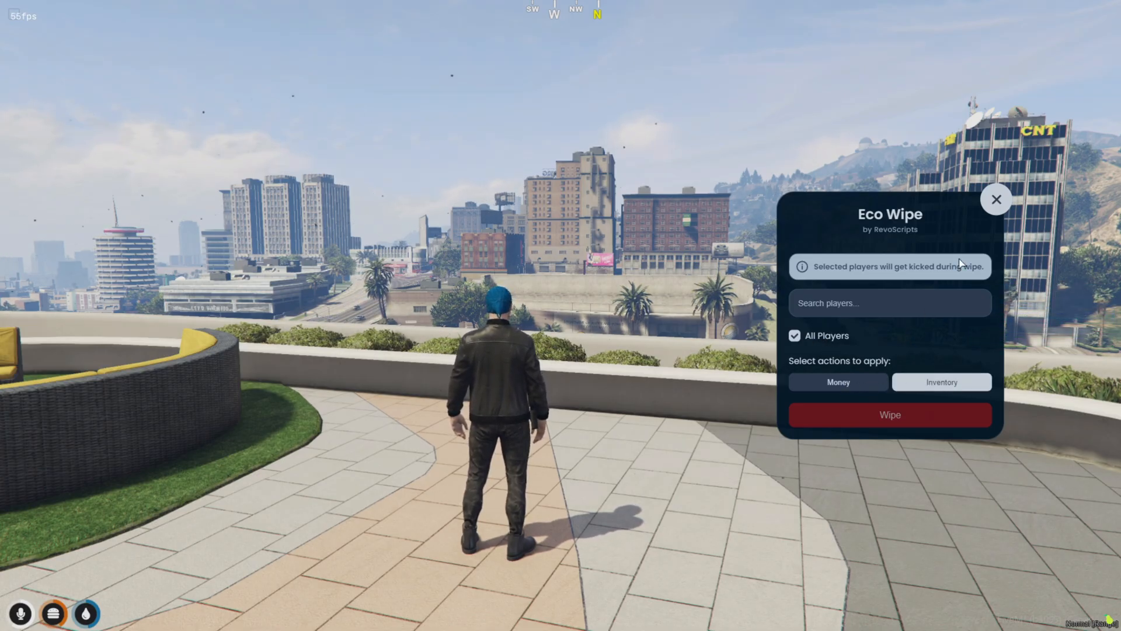
click(996, 200)
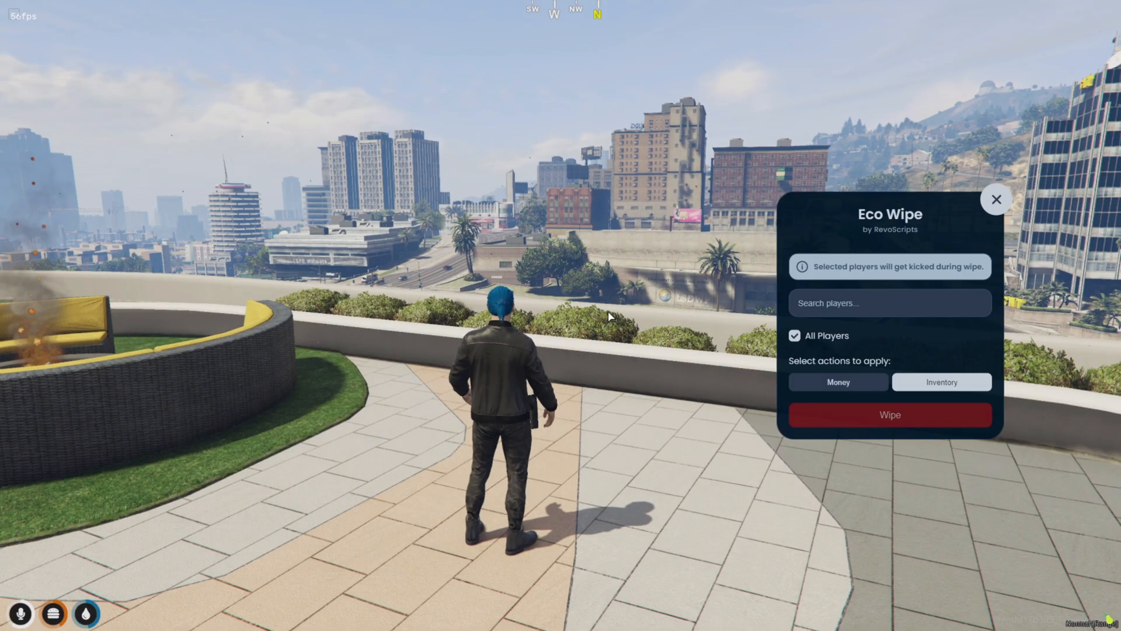
click(890, 415)
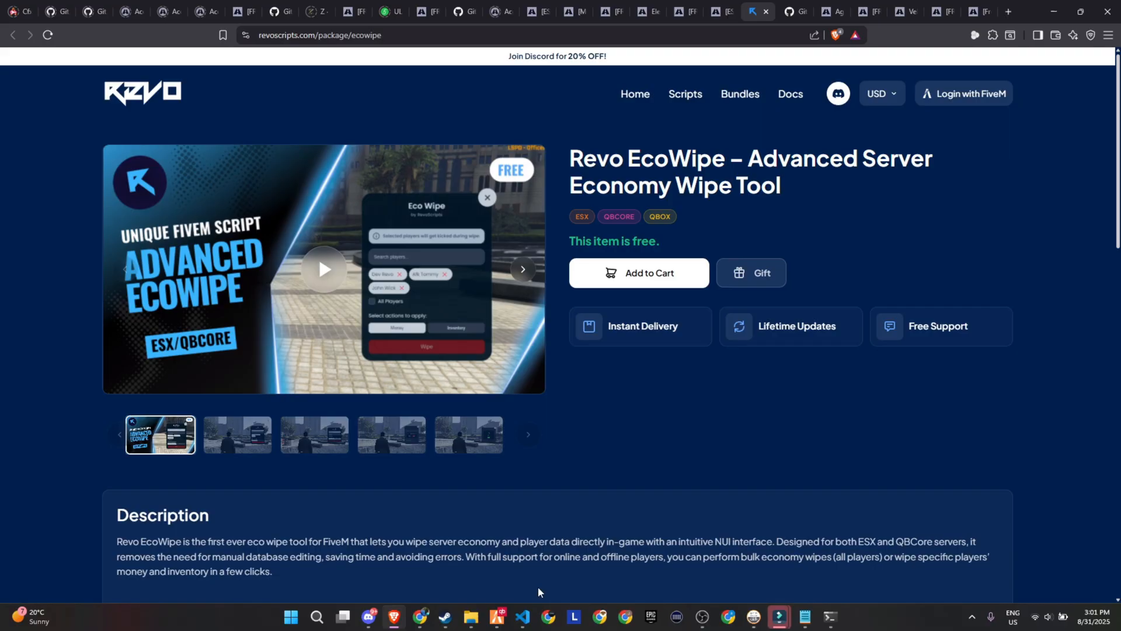
mouse_move(663, 286)
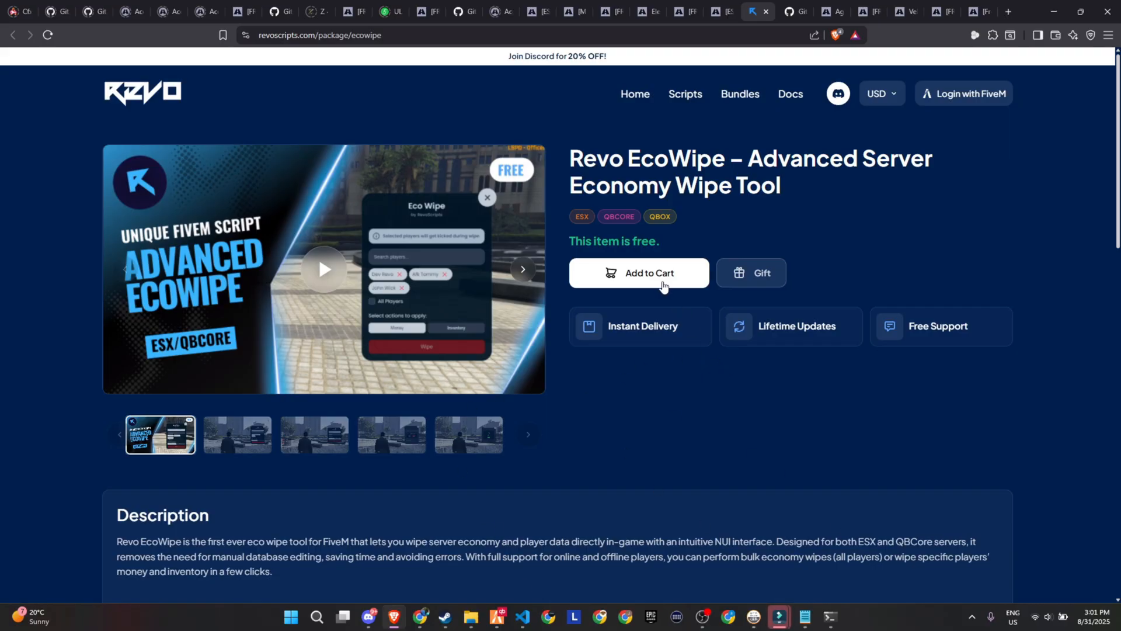
Add the free EcoWipe script to the cart and log in with FiveM, authorizing Tebex.
click(639, 273)
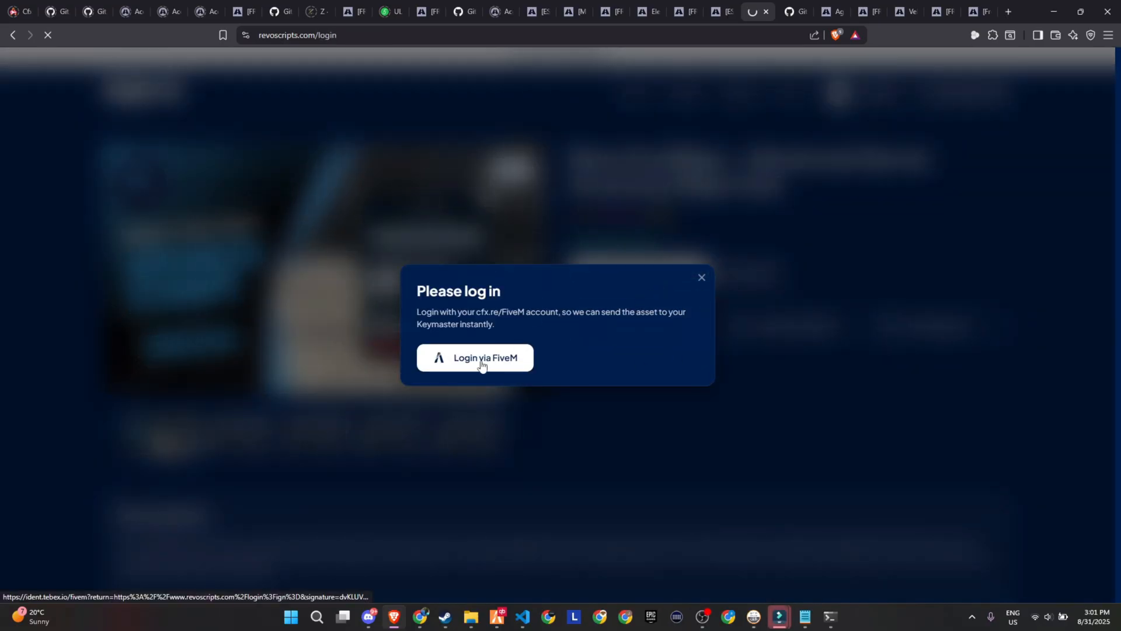
click(474, 358)
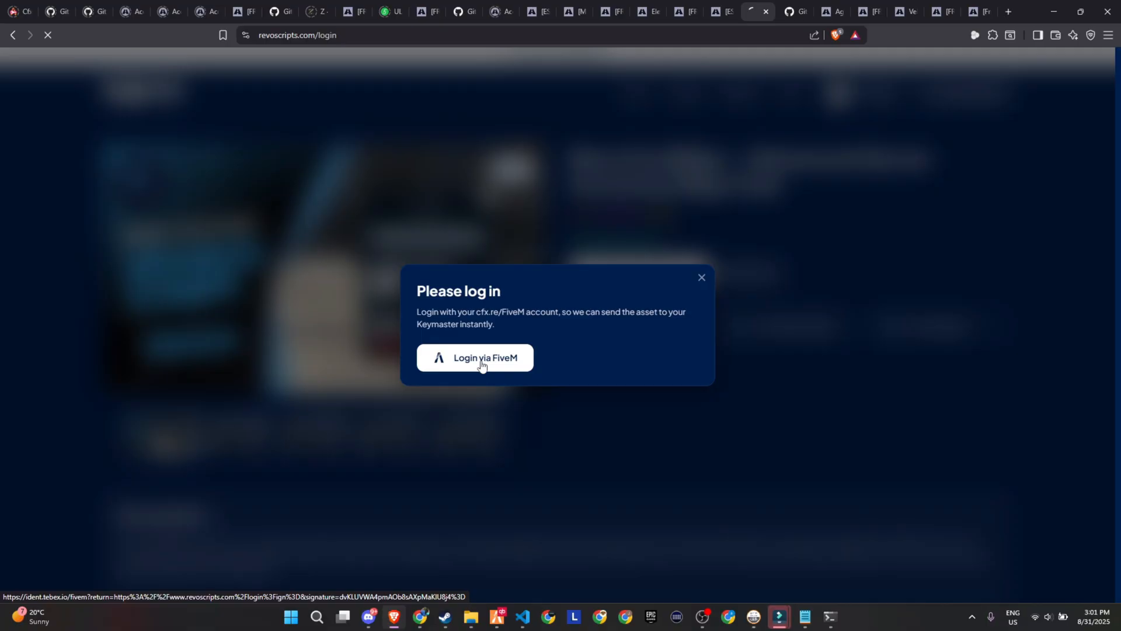
click(475, 358)
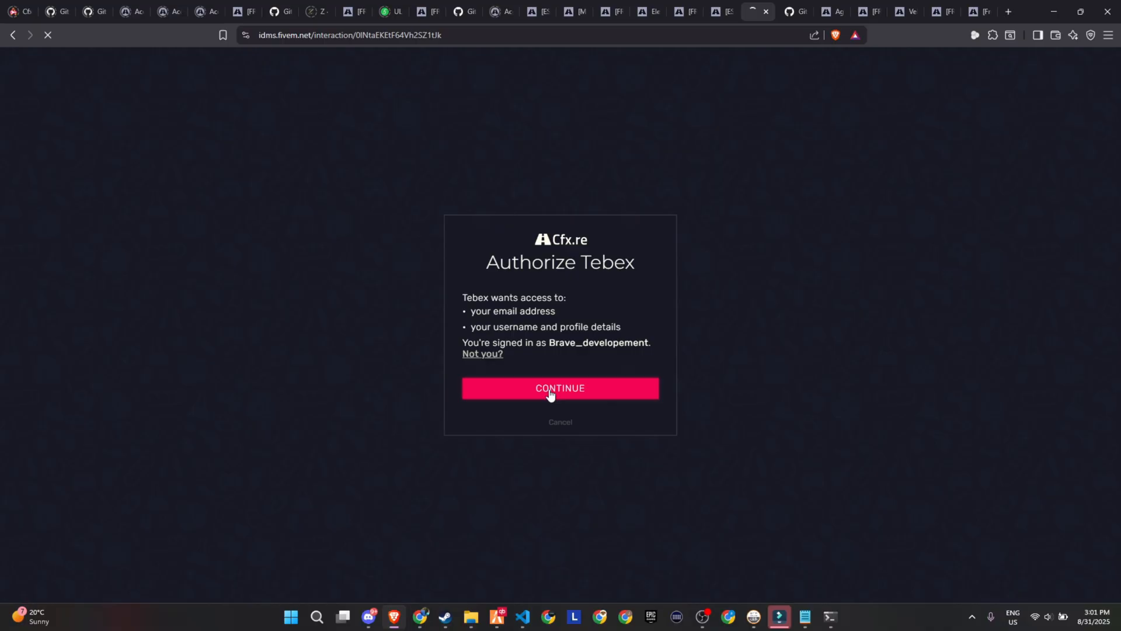
click(560, 388)
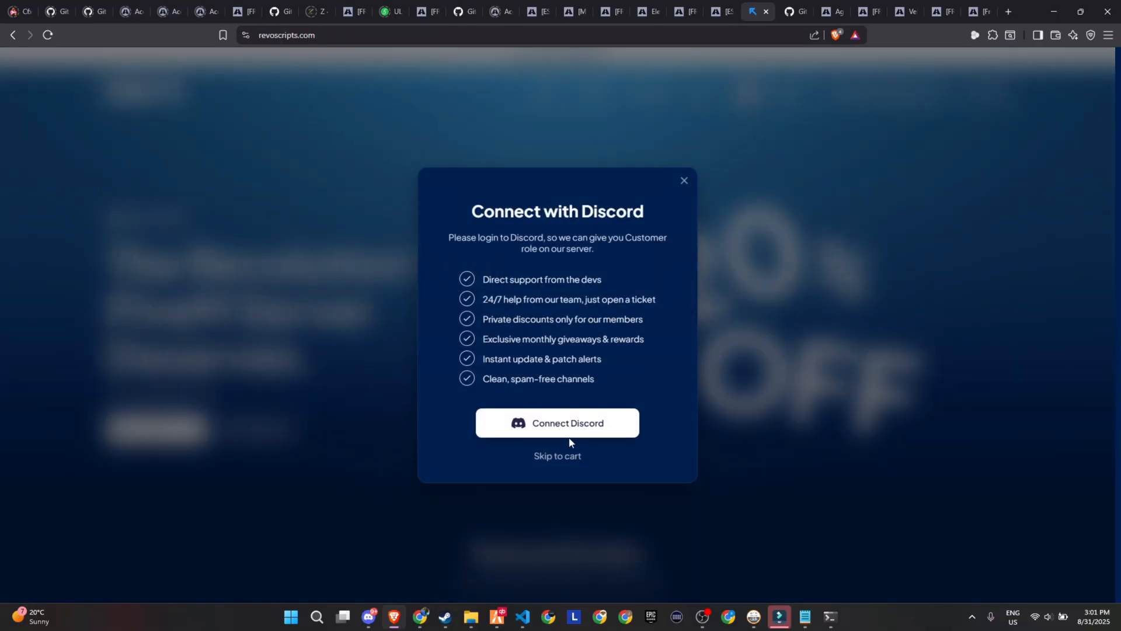
Skip Discord, check out the free script, and download revo_ecowipe from Keymaster.
click(557, 456)
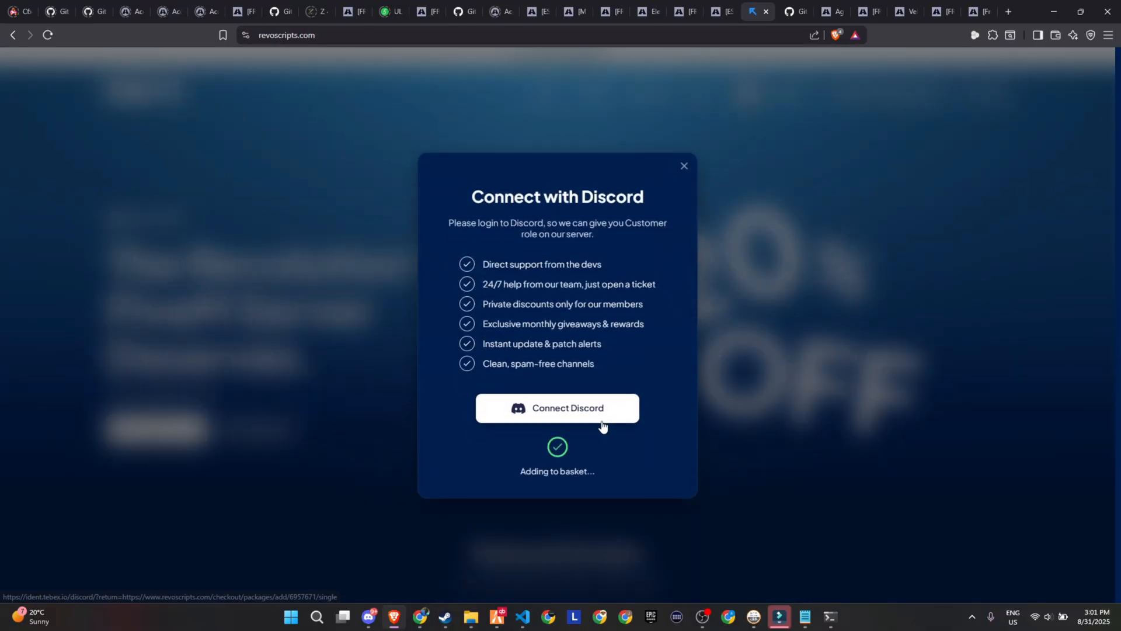
click(682, 166)
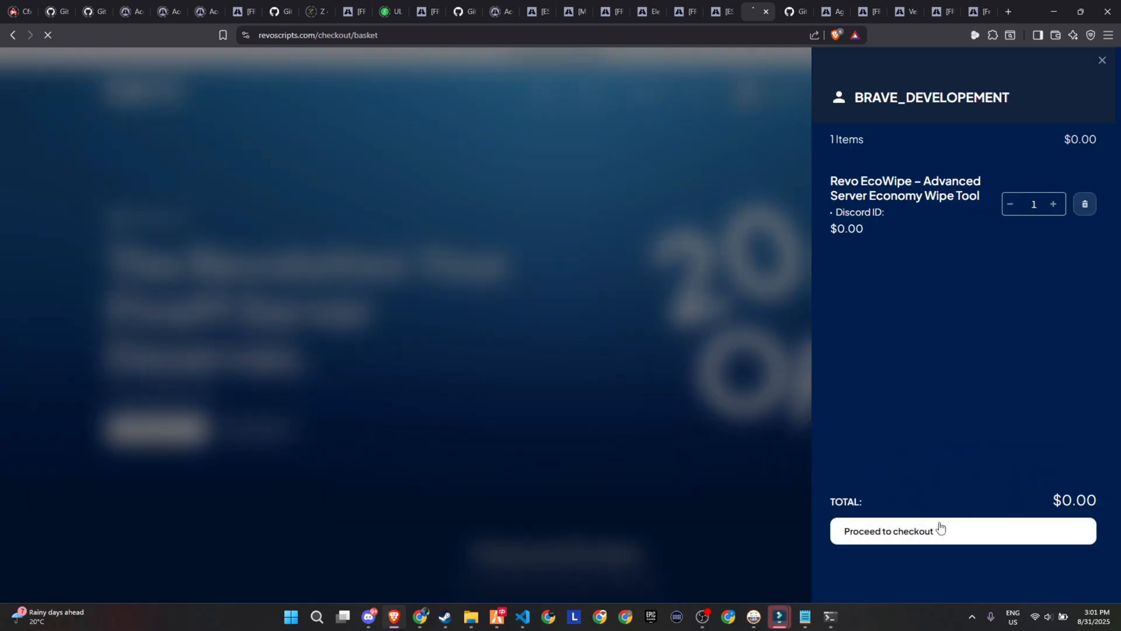
click(961, 531)
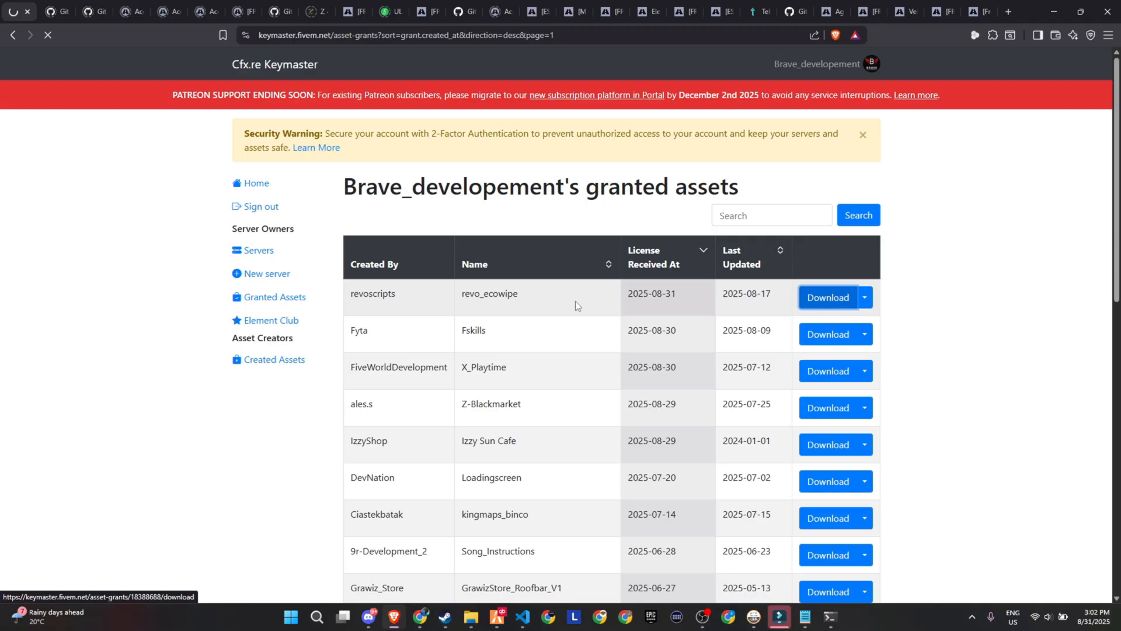
double_click(489, 293)
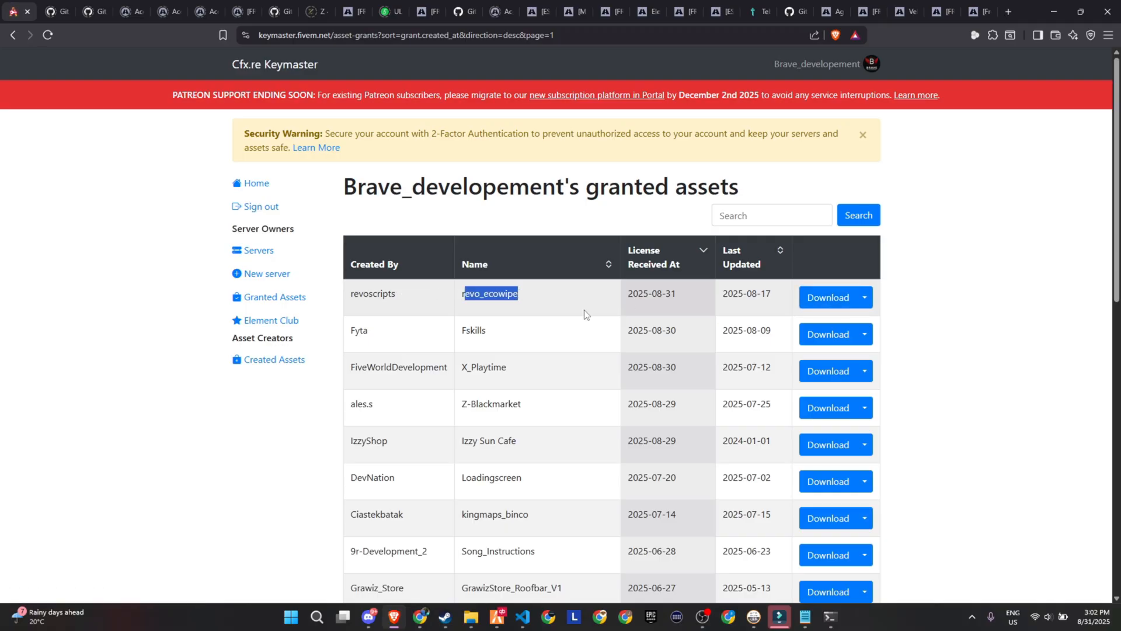
click(828, 297)
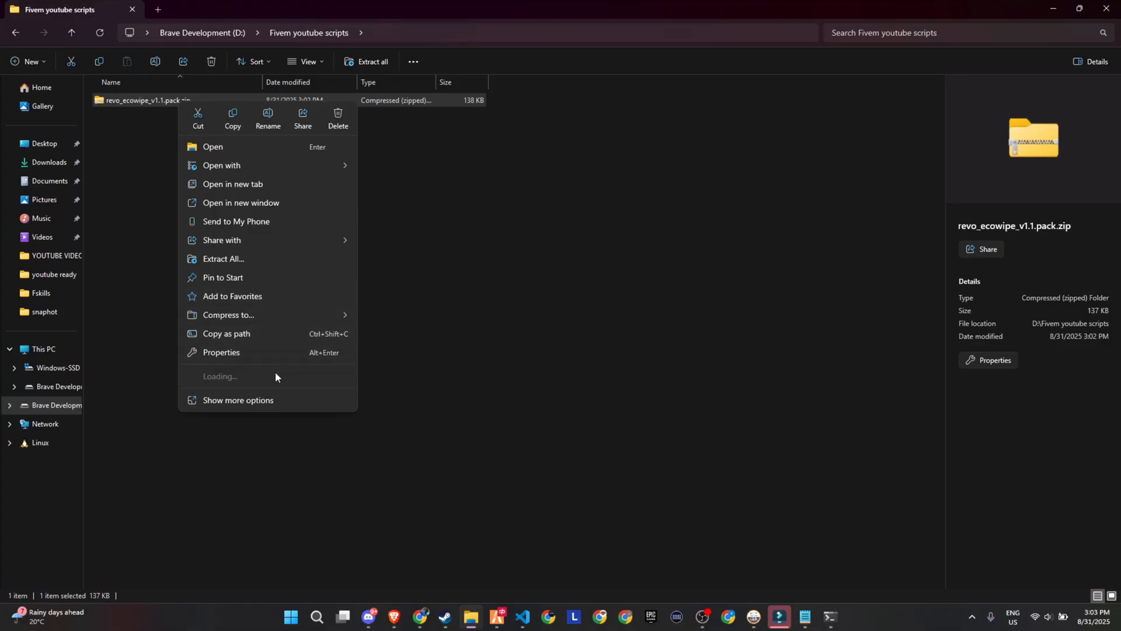
Browse txData > QBCoreFramework_AF180C.base > resources > [v3] > revo_ecowipe and open config.lua.
click(301, 235)
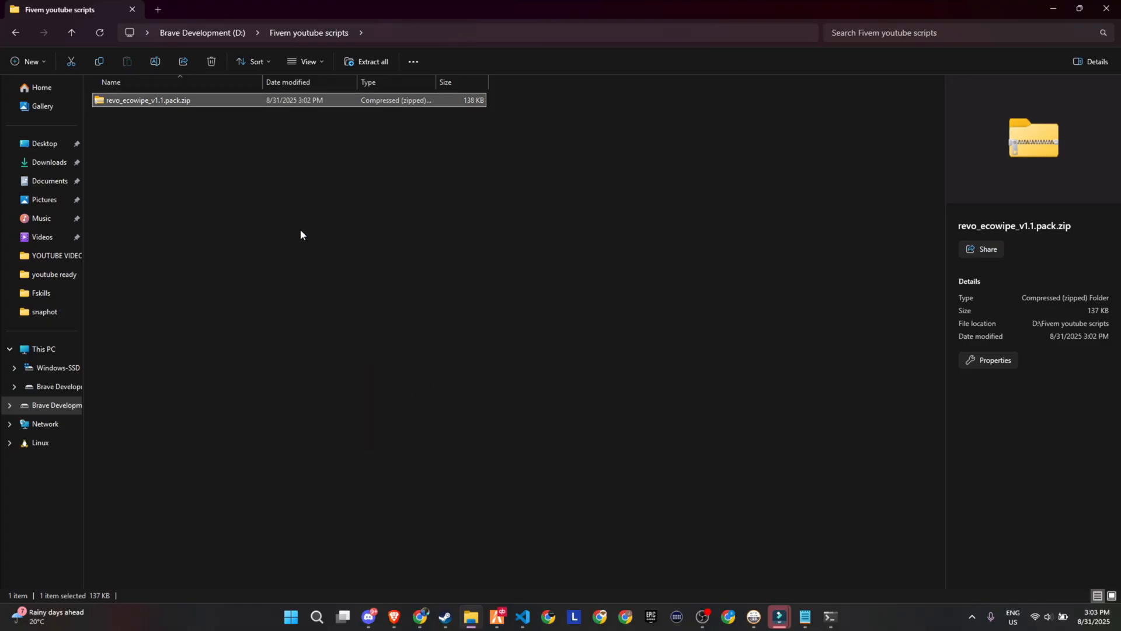
click(369, 61)
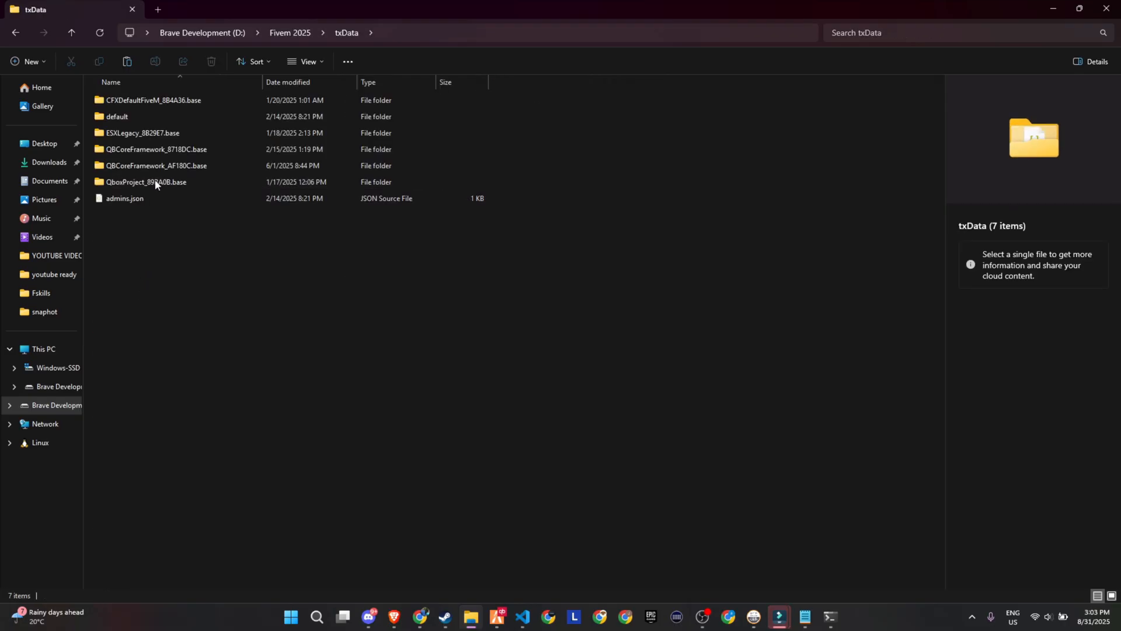
double_click(156, 165)
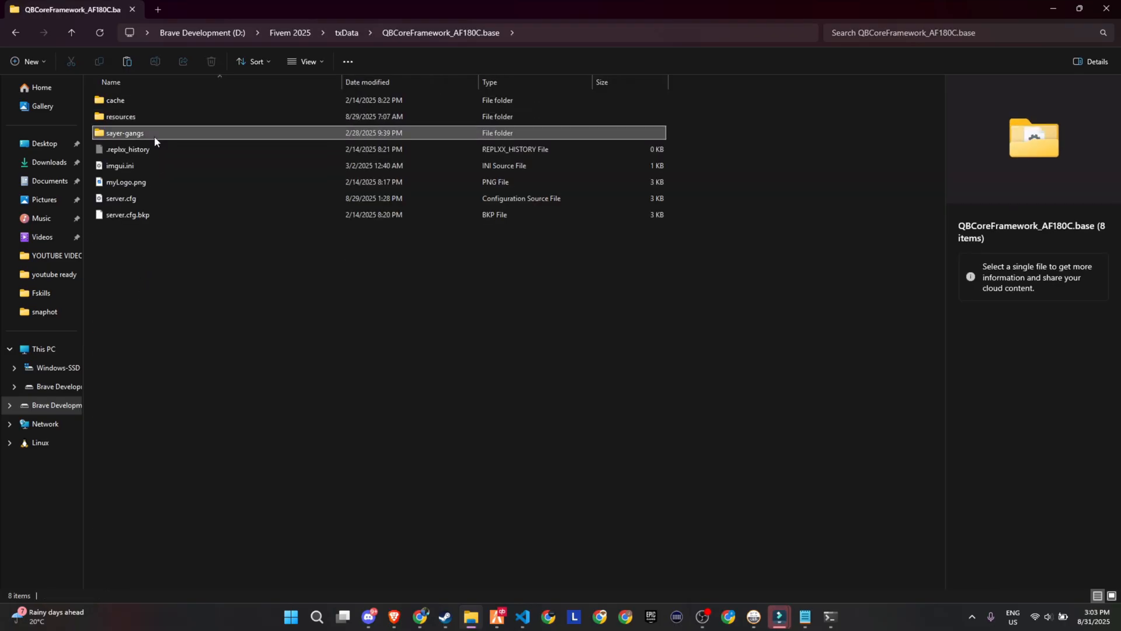
double_click(120, 117)
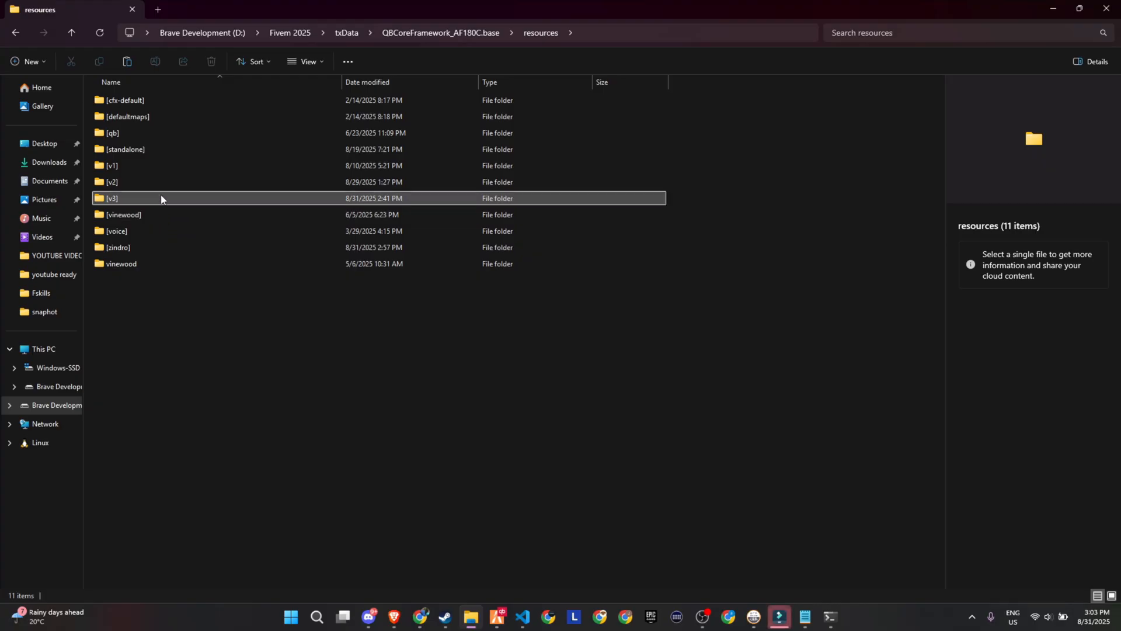
double_click(111, 198)
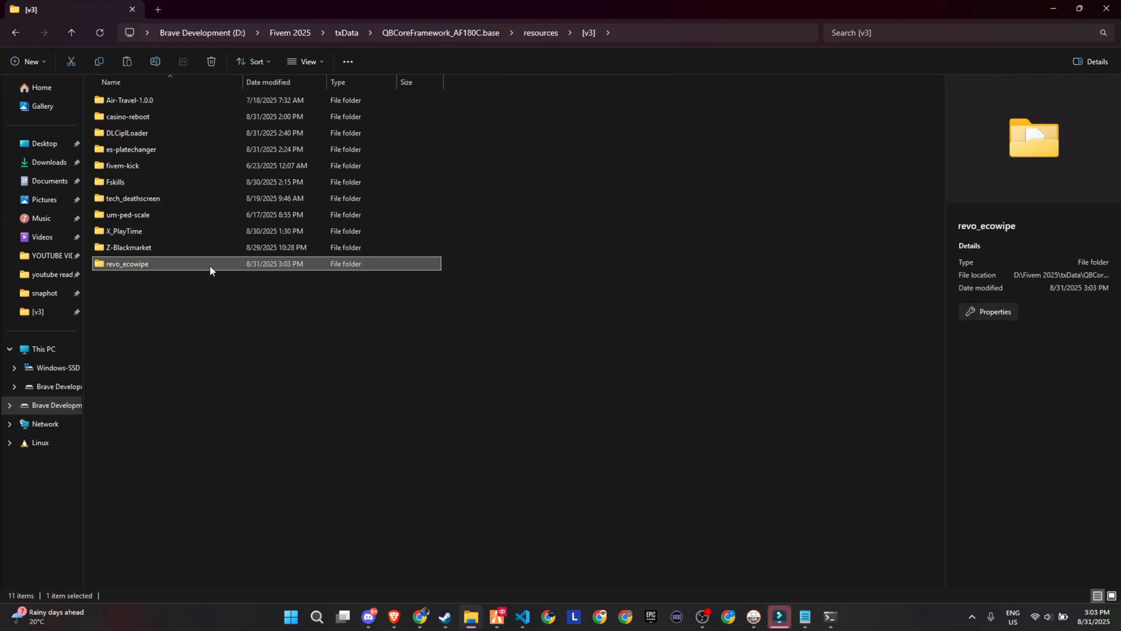
double_click(128, 263)
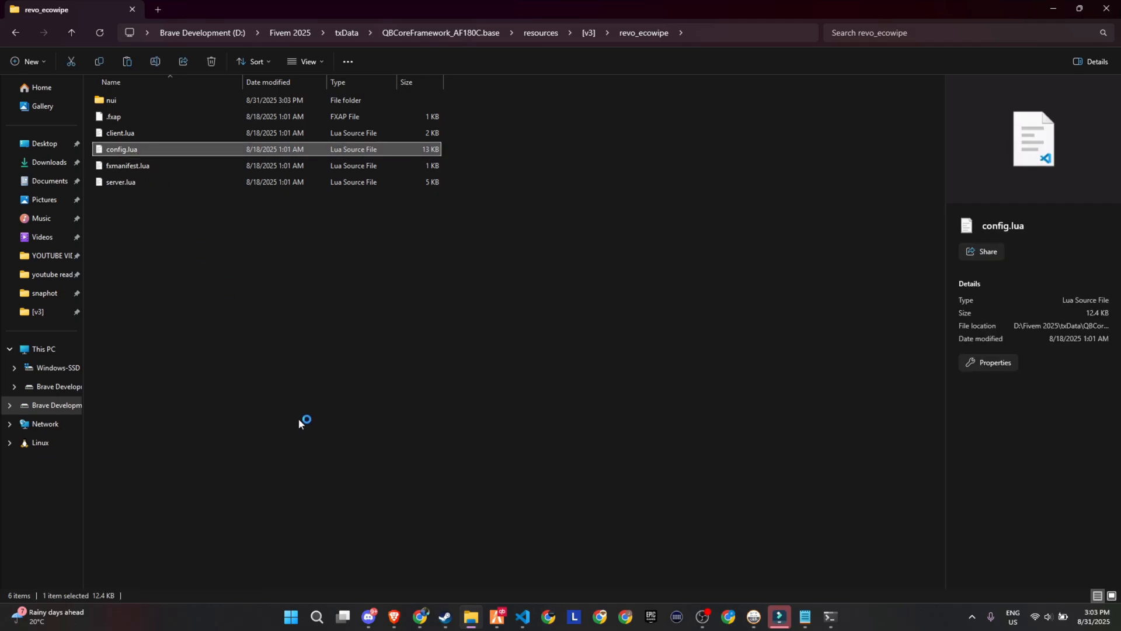
double_click(122, 149)
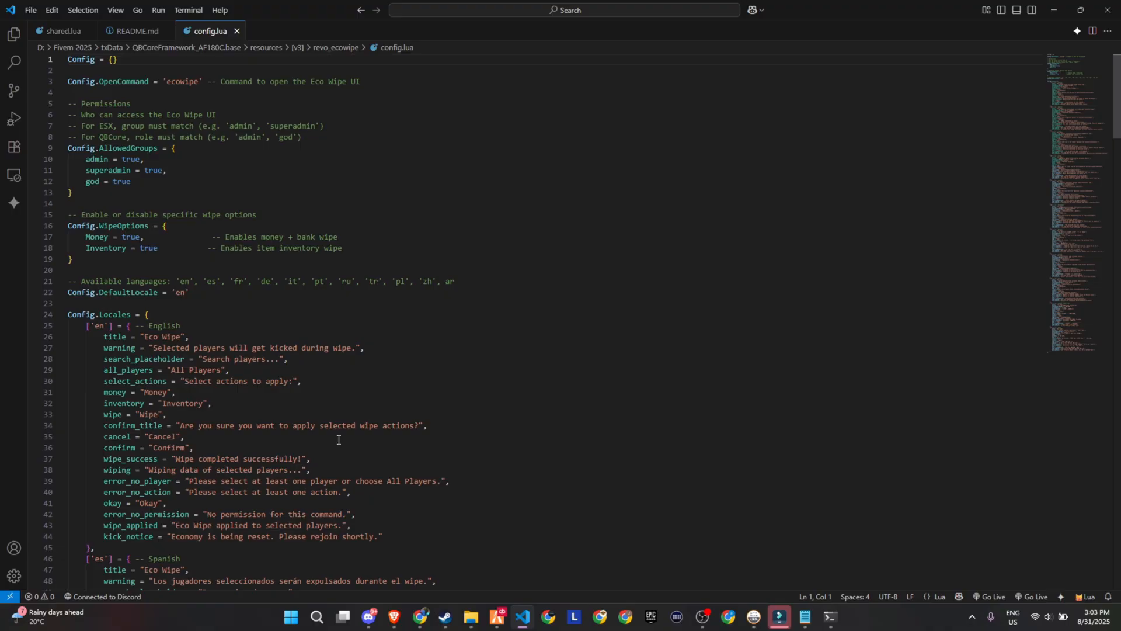
Review OpenCommand, AllowedGroups (admin, superadmin, god), Money/Inventory wipes true, and Locales.
double_click(80, 60)
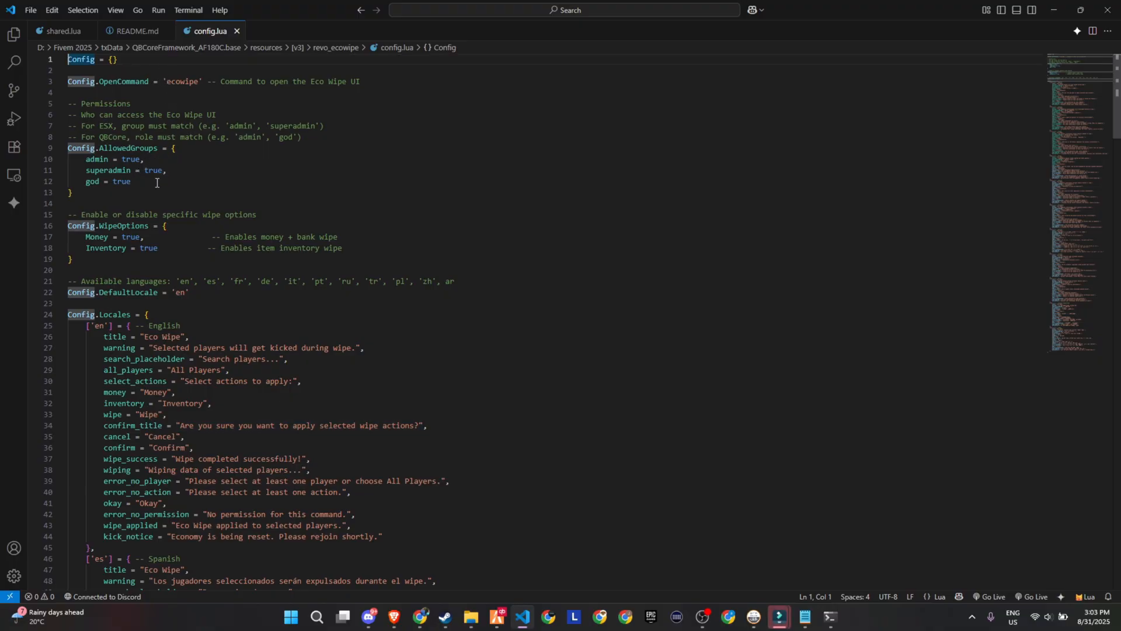
mouse_move(188, 268)
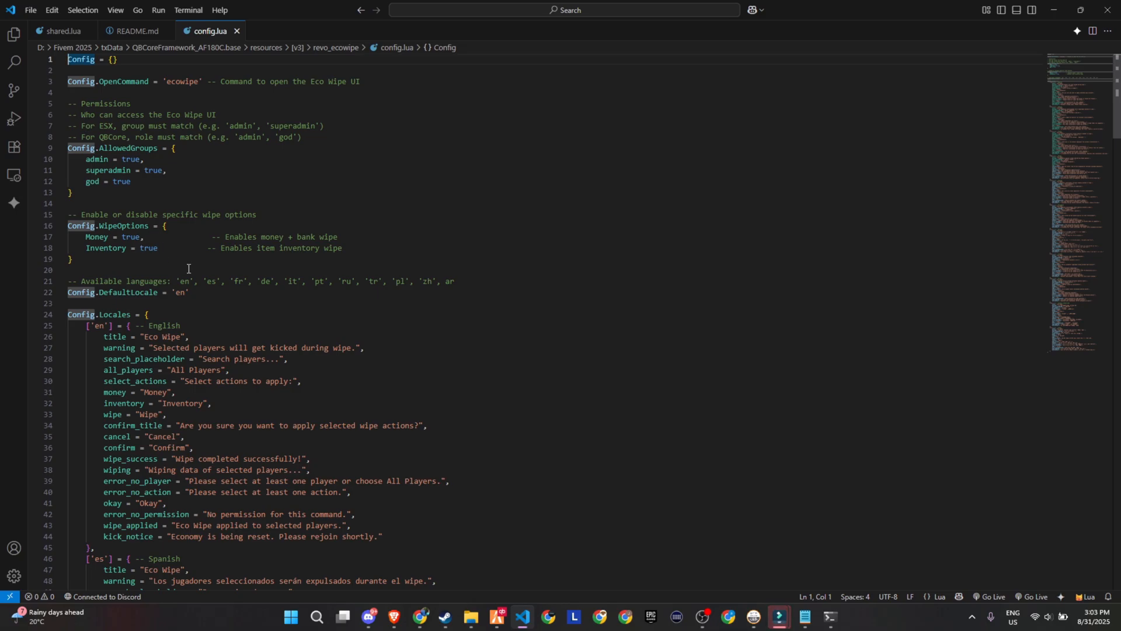
scroll(down, 3)
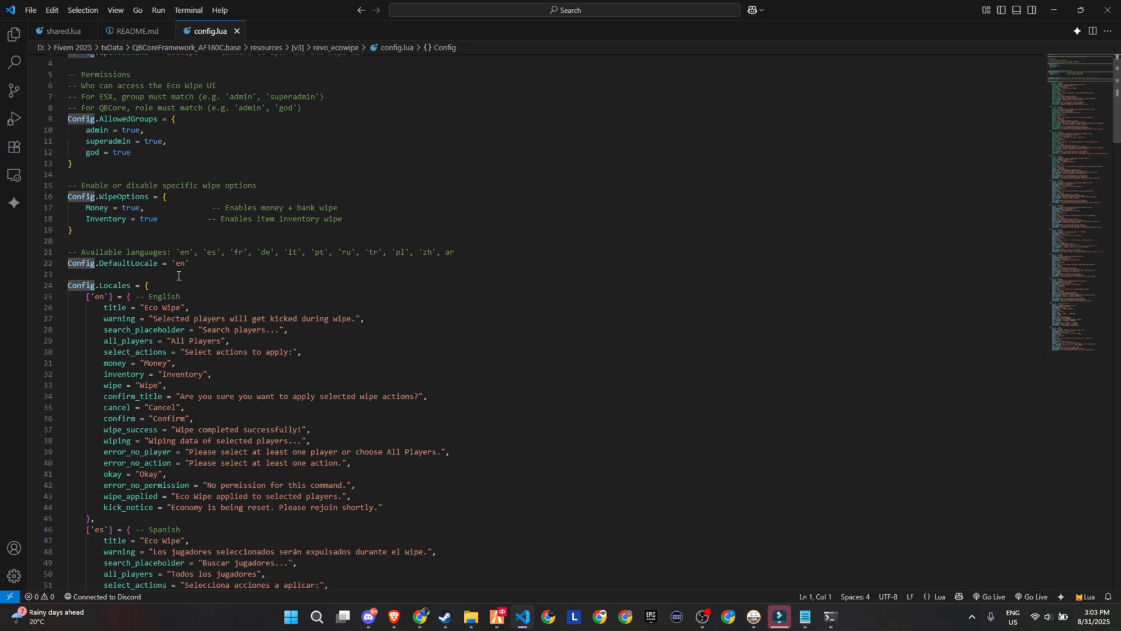
scroll(down, 3)
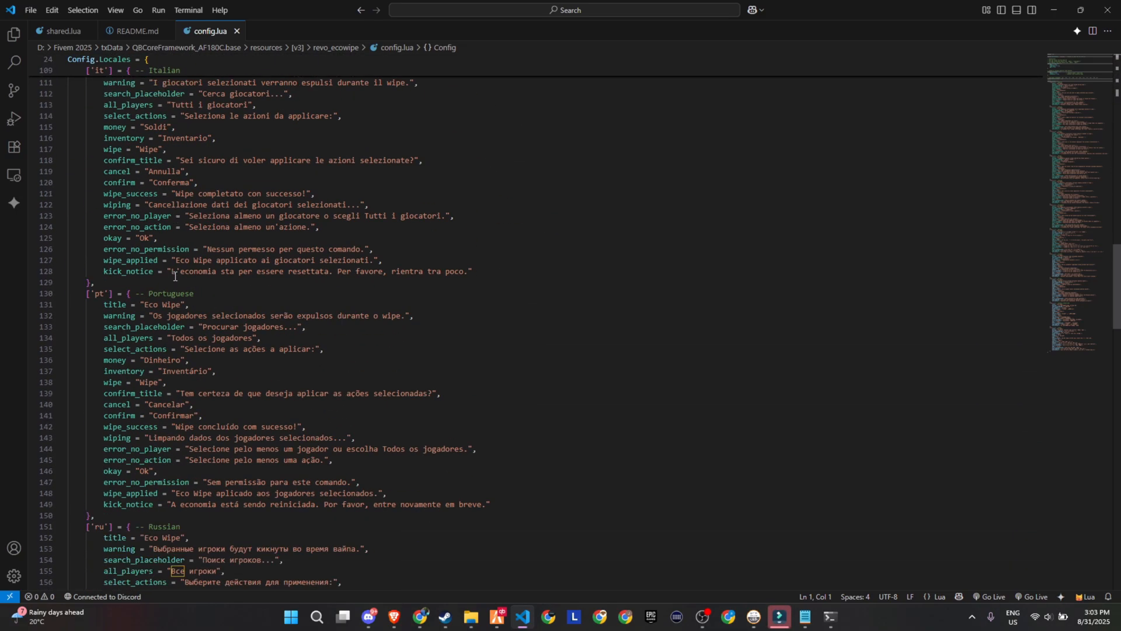
scroll(down, 3)
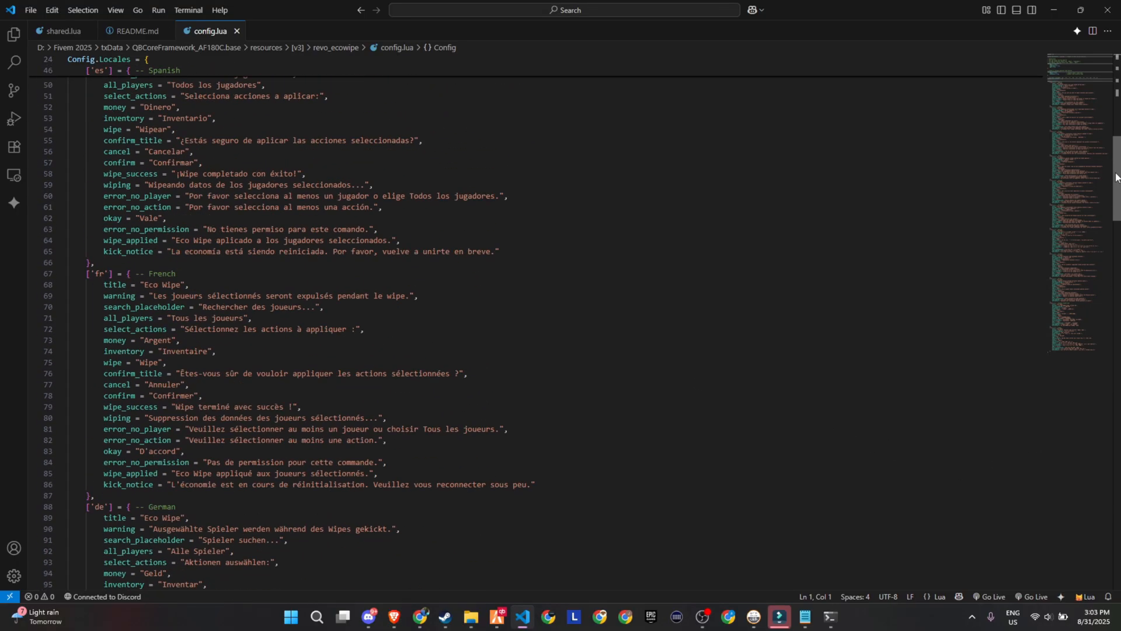
scroll(up, 3)
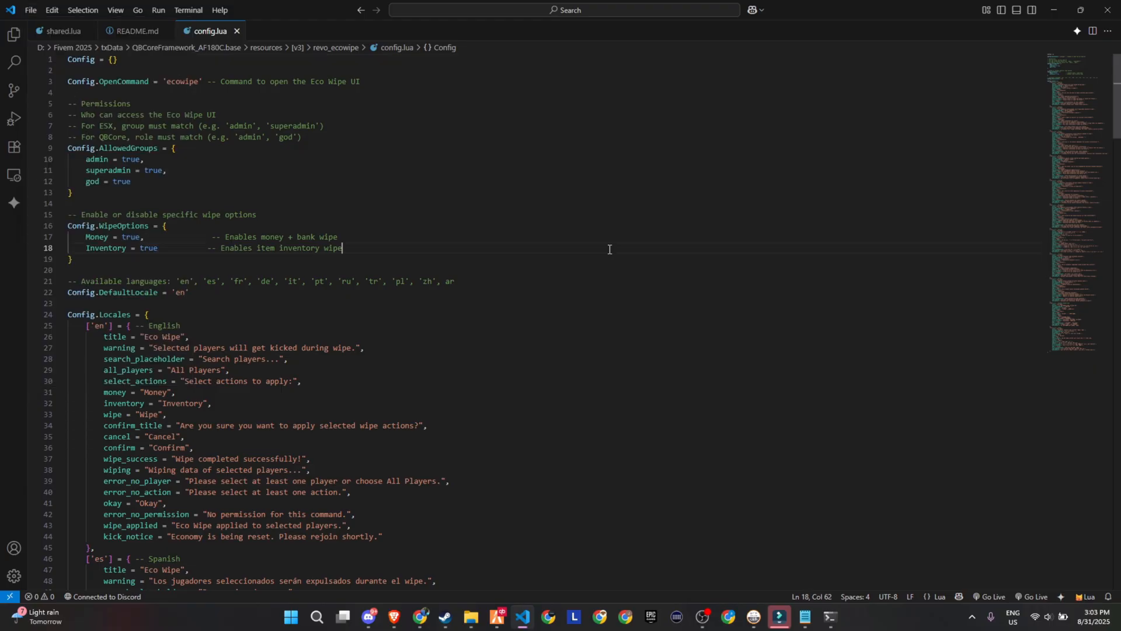
double_click(334, 249)
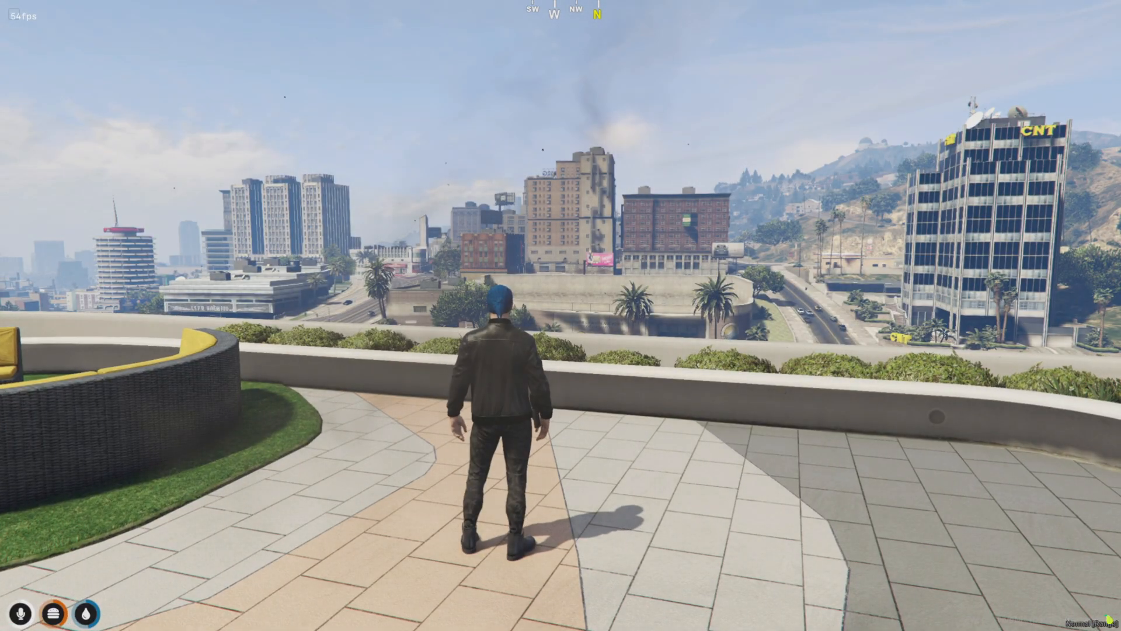
Run the /ecowipe command in FiveM chat to bring up the Eco Wipe panel.
text(/eco)
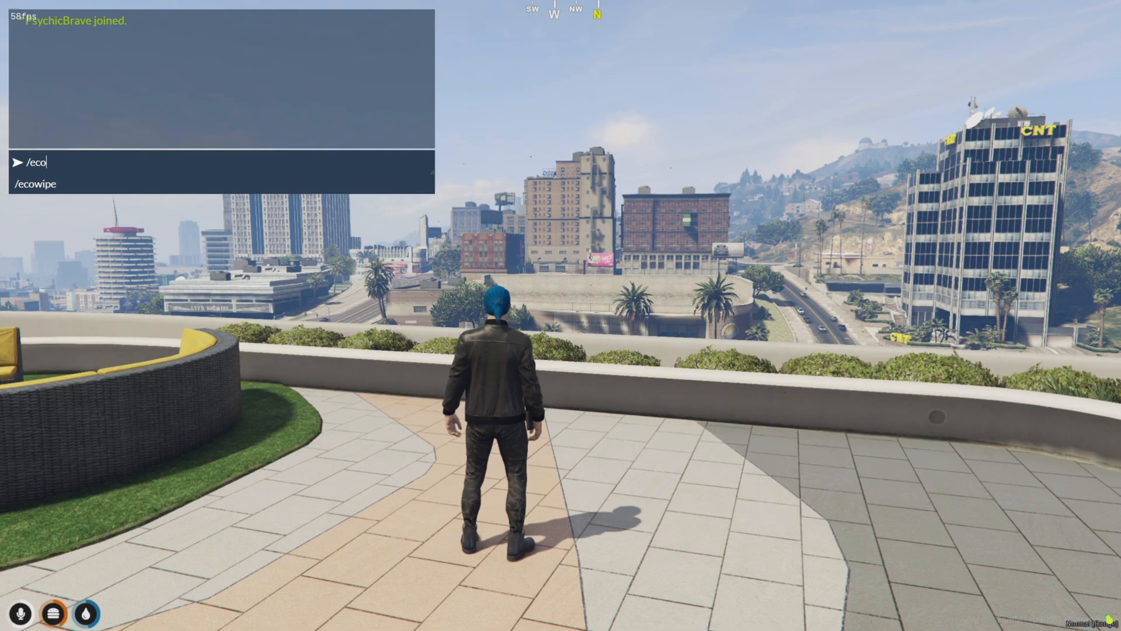
key(Escape)
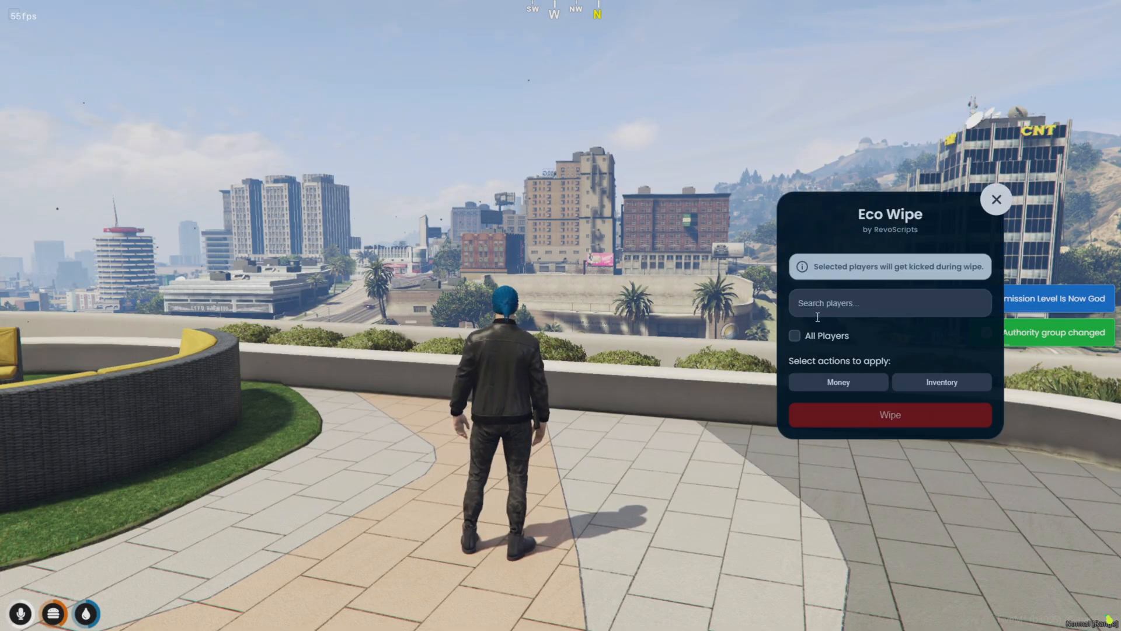
Wipe money and inventory for all players and confirm in the popup.
click(795, 335)
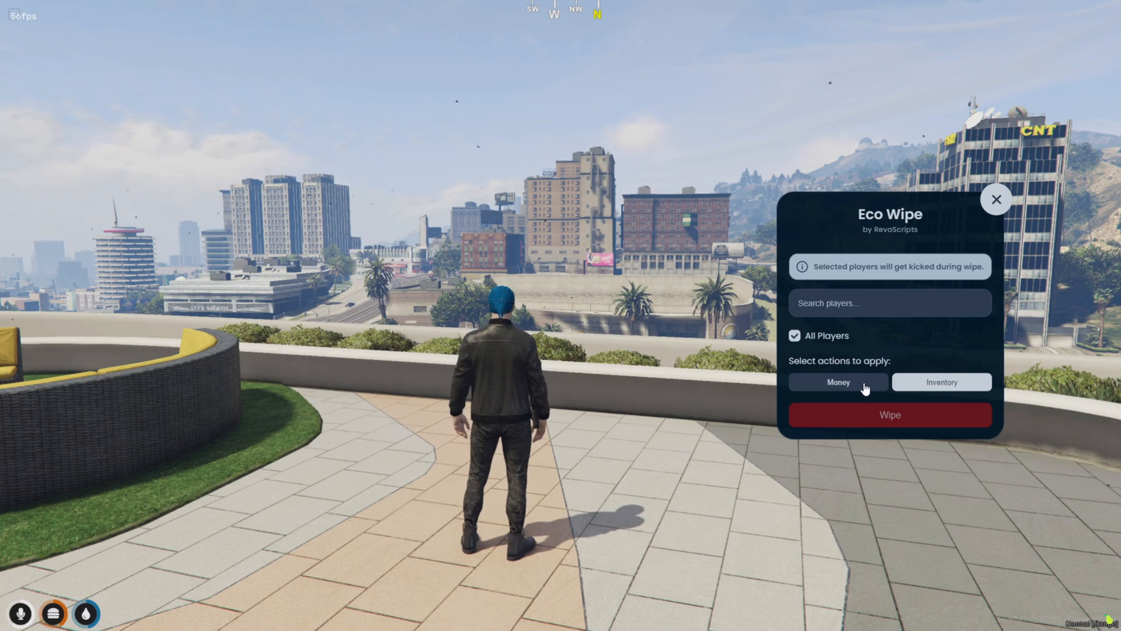
mouse_move(996, 200)
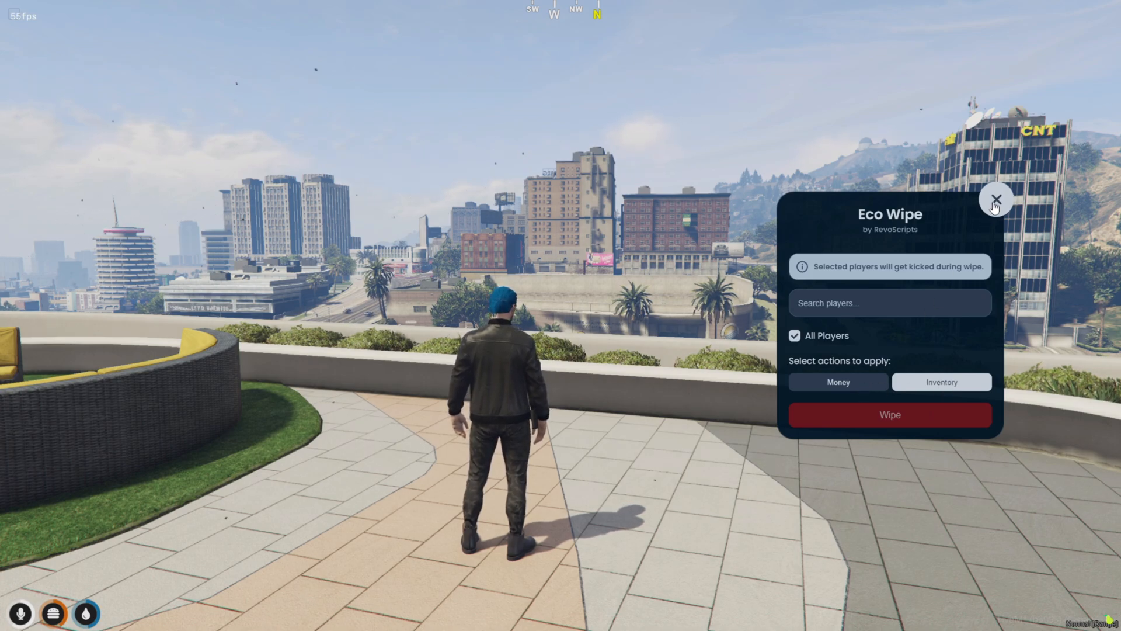
click(996, 198)
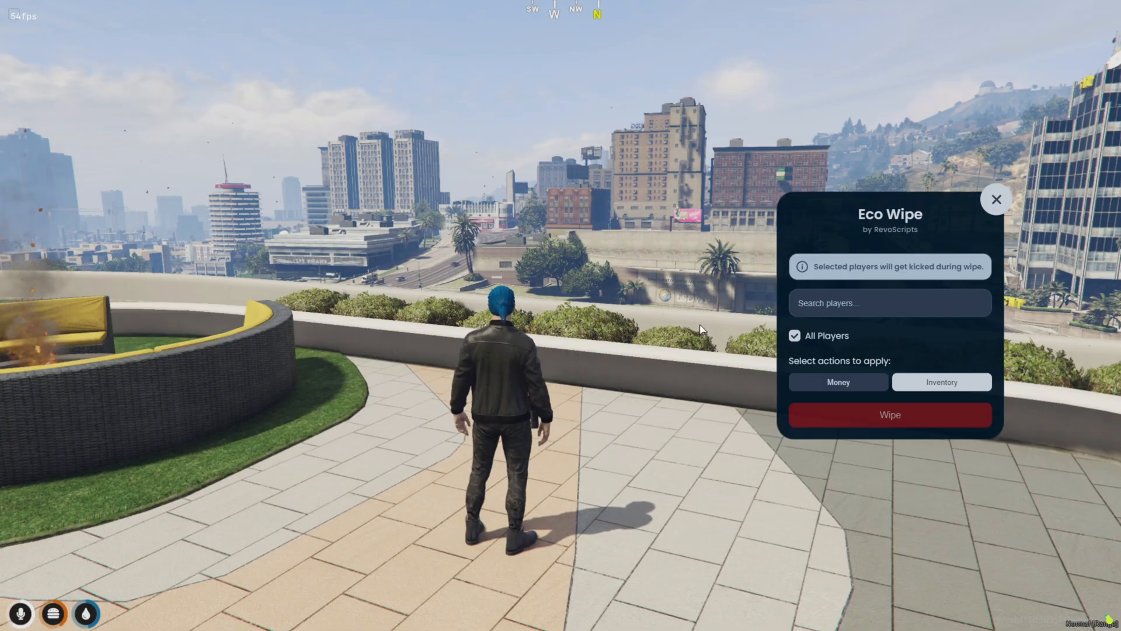
click(889, 414)
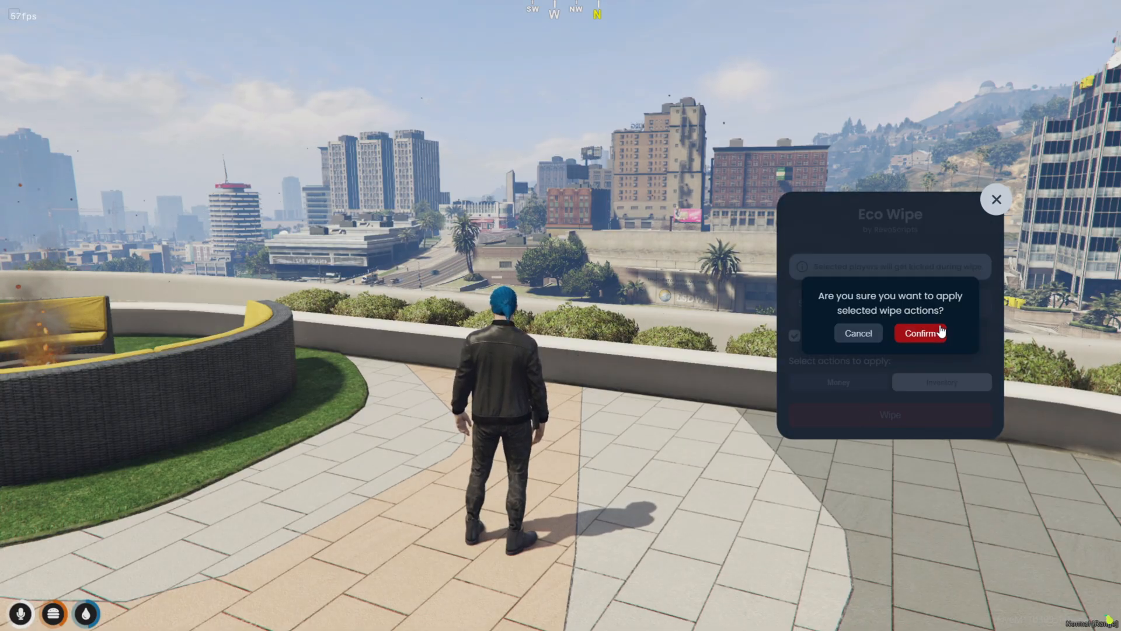
click(921, 332)
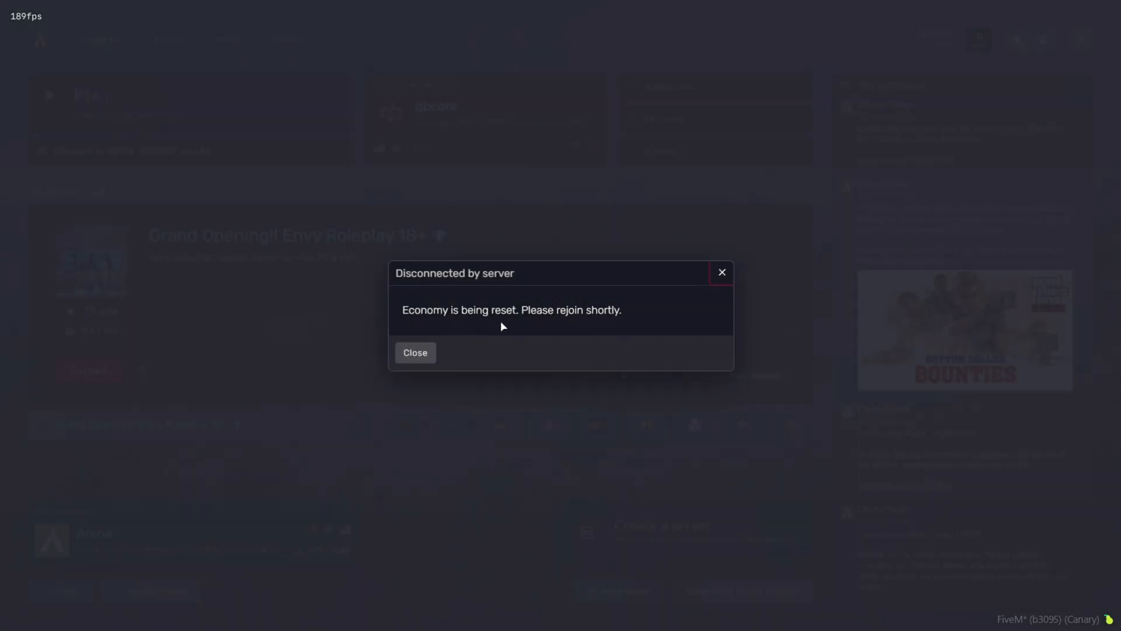
mouse_move(486, 346)
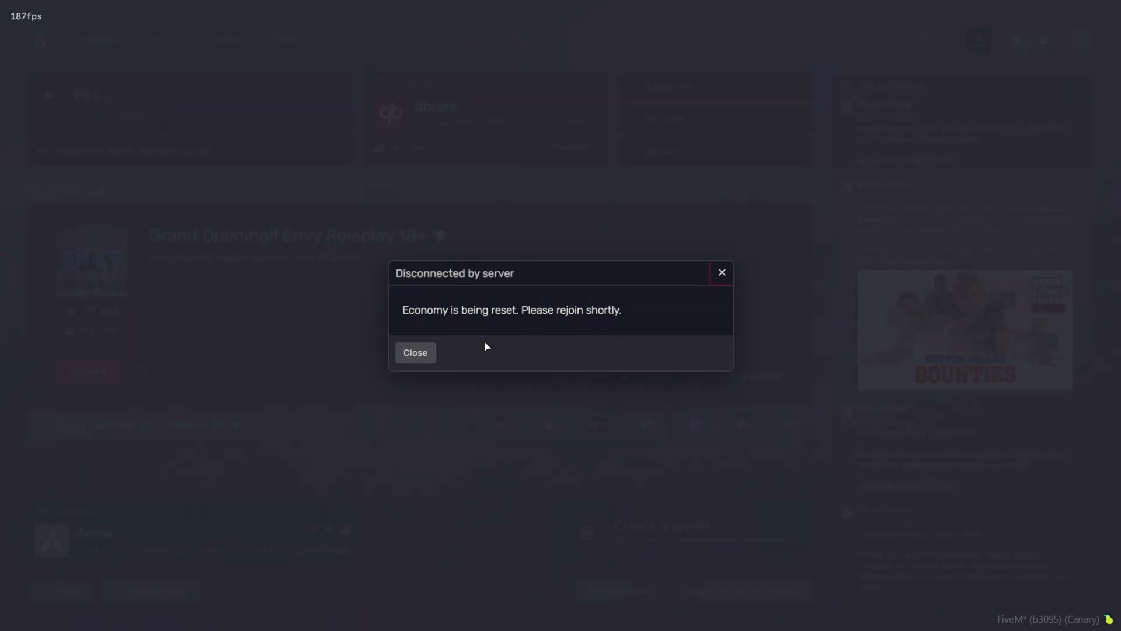
mouse_move(471, 345)
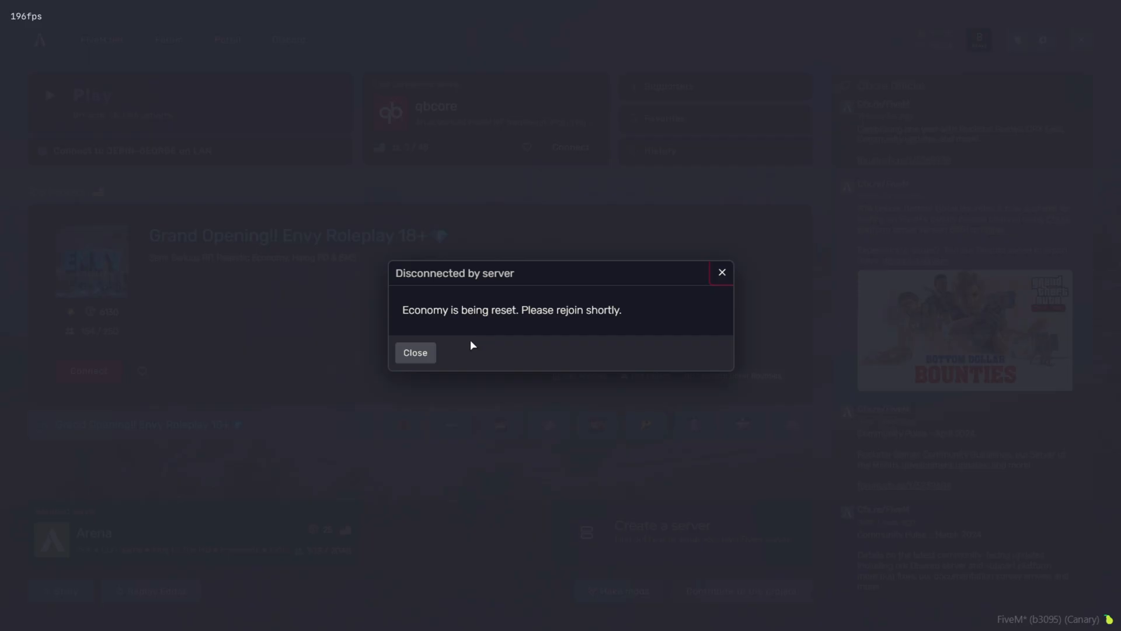
Close the 'Disconnected by server' economy-reset notice.
click(415, 352)
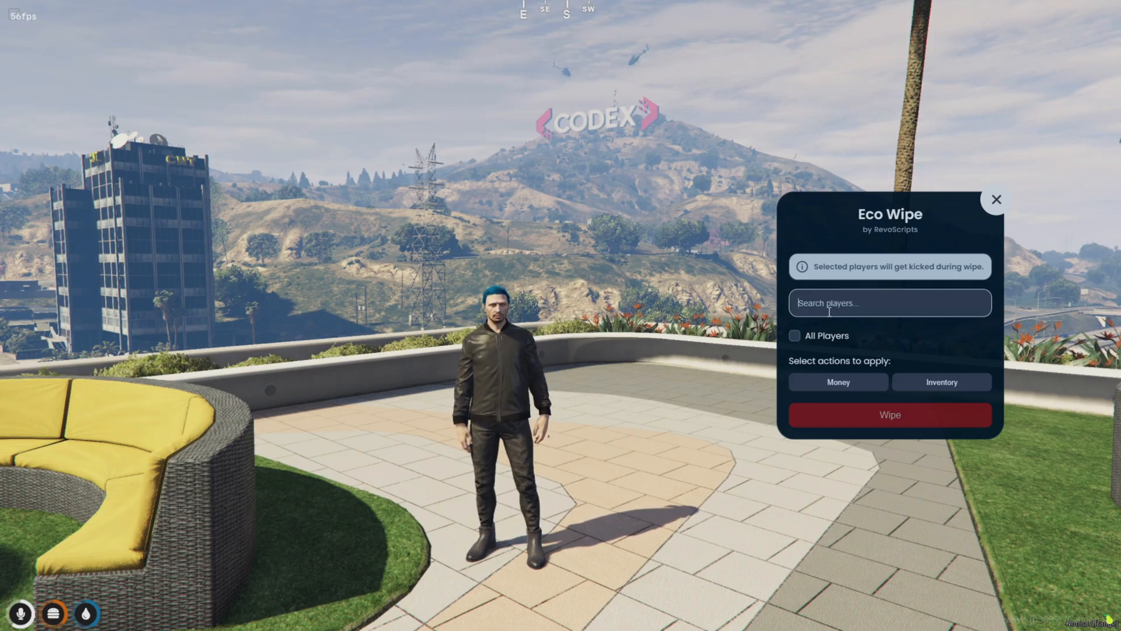
Search players for 'brav' and select the matching player to wipe.
text(brav)
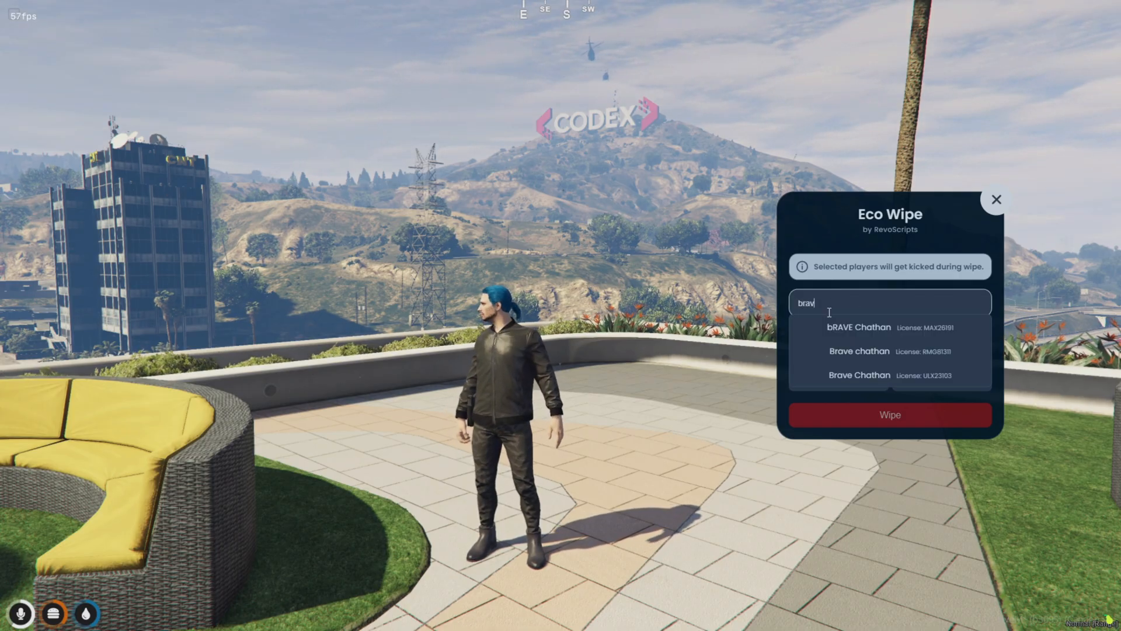
click(858, 327)
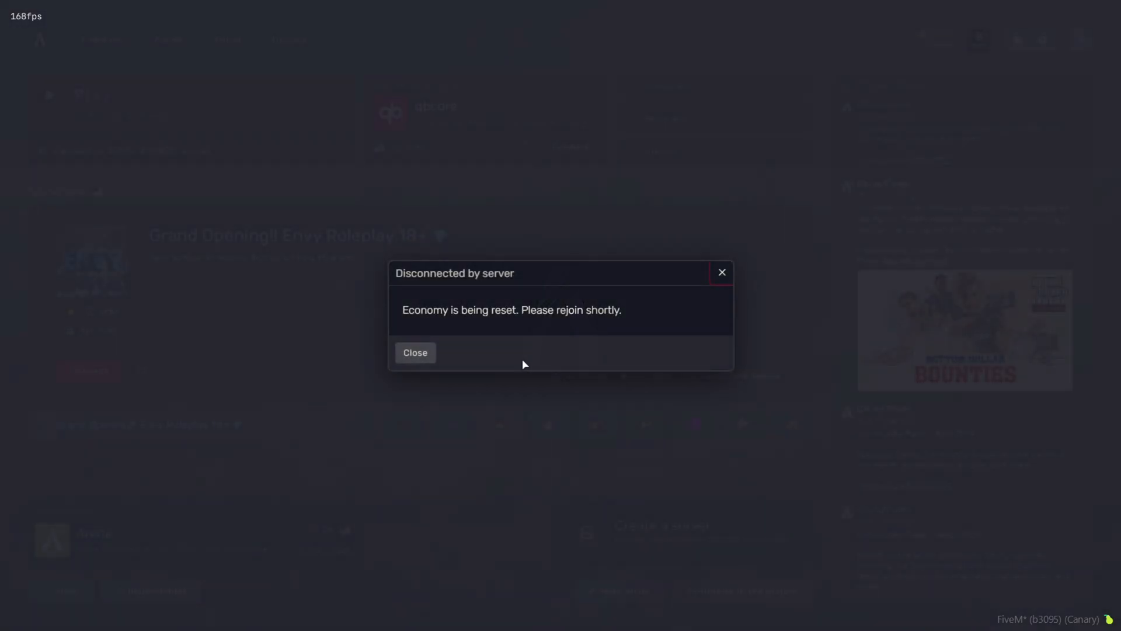
Dismiss the second economy-reset disconnection dialog.
click(414, 352)
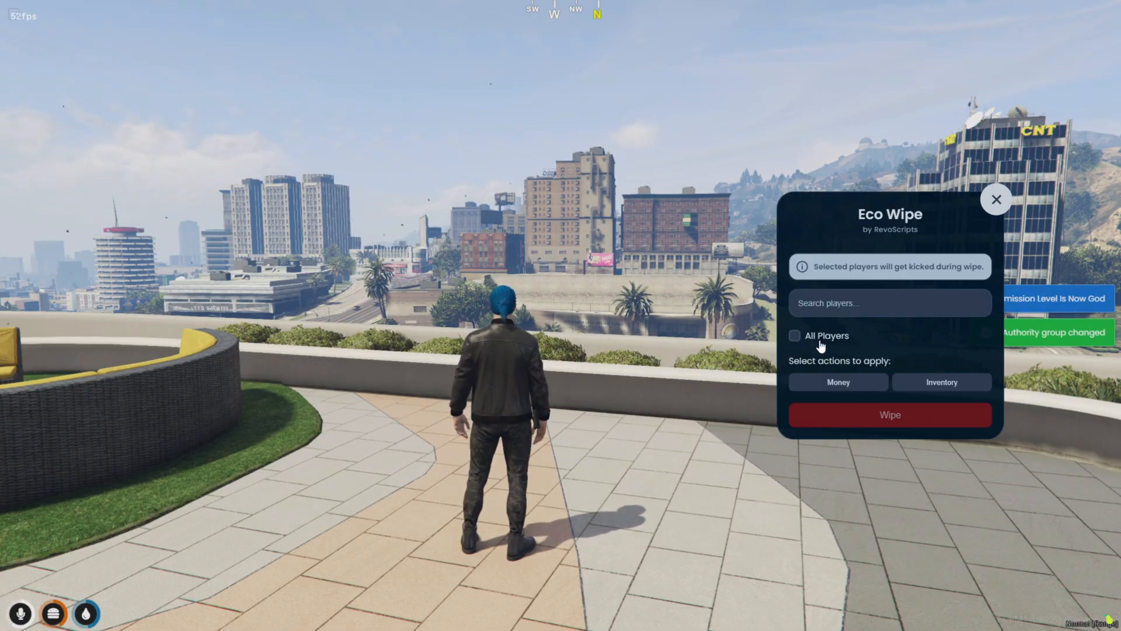
Tick the All Players checkbox in the Eco Wipe panel.
click(795, 335)
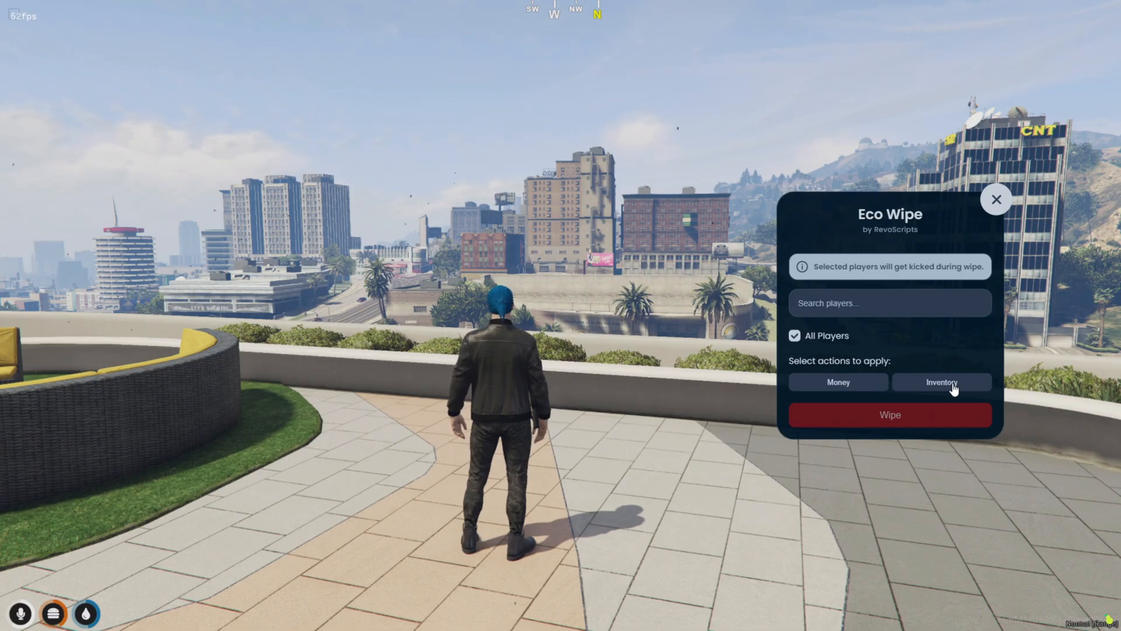
mouse_move(838, 382)
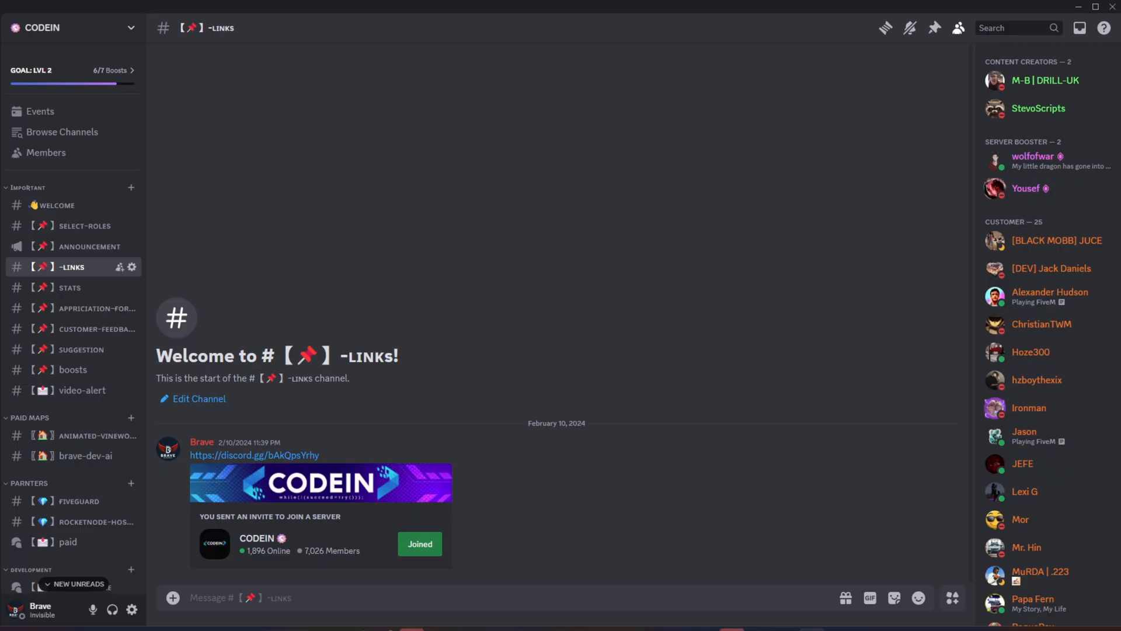
Look through the chat-gpt, logo-gpt and discord-template channels, finishing in the client-code forum.
click(76, 425)
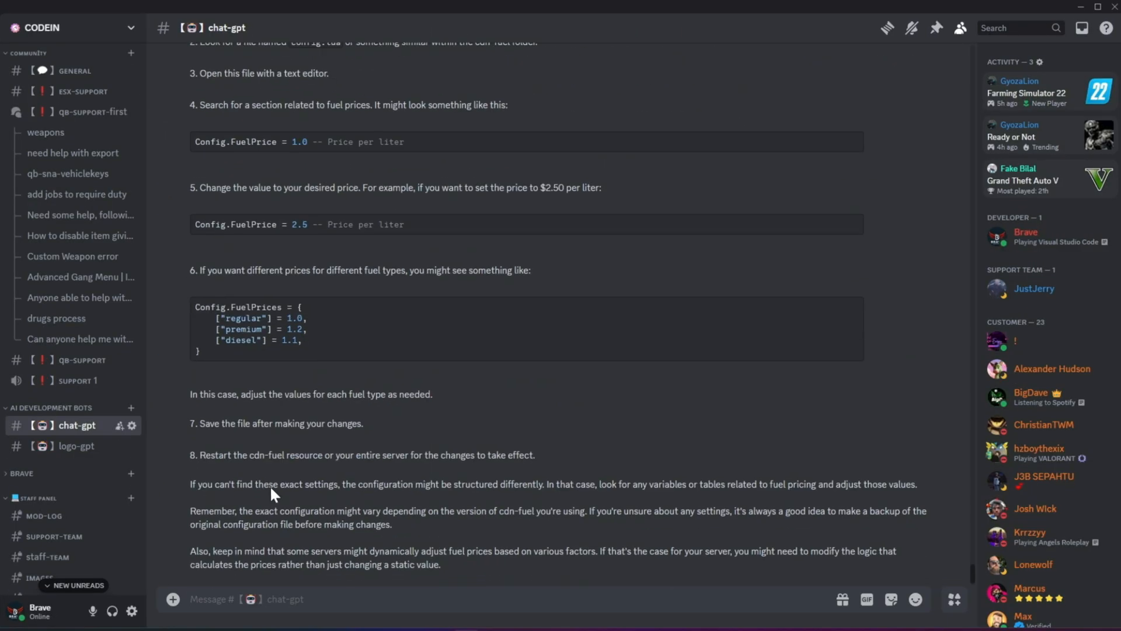
scroll(up, 3)
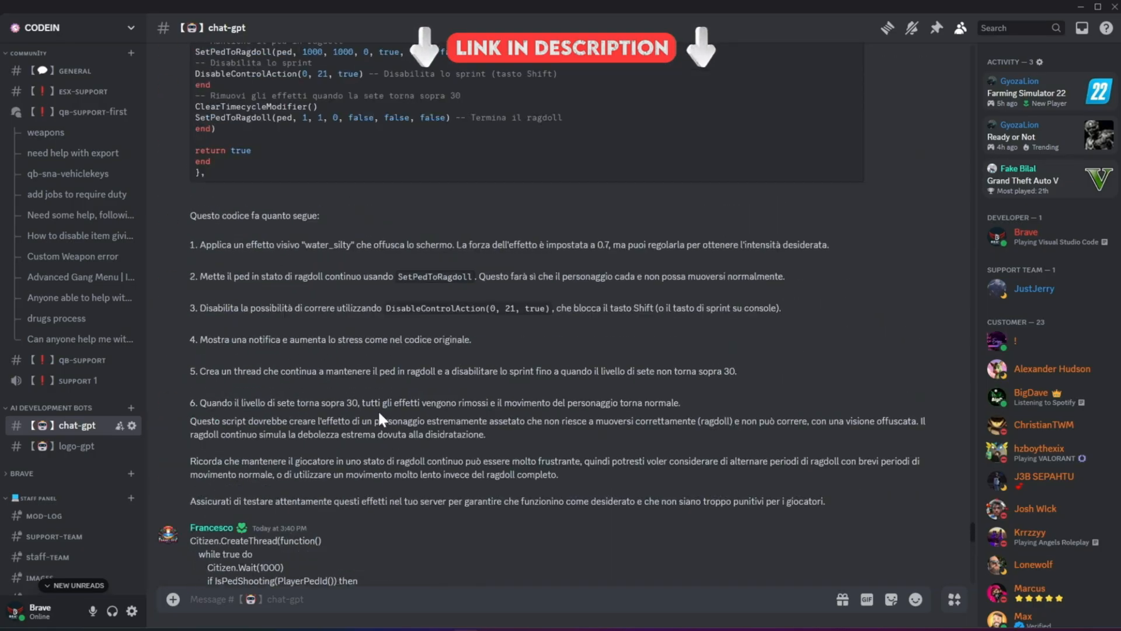
click(76, 445)
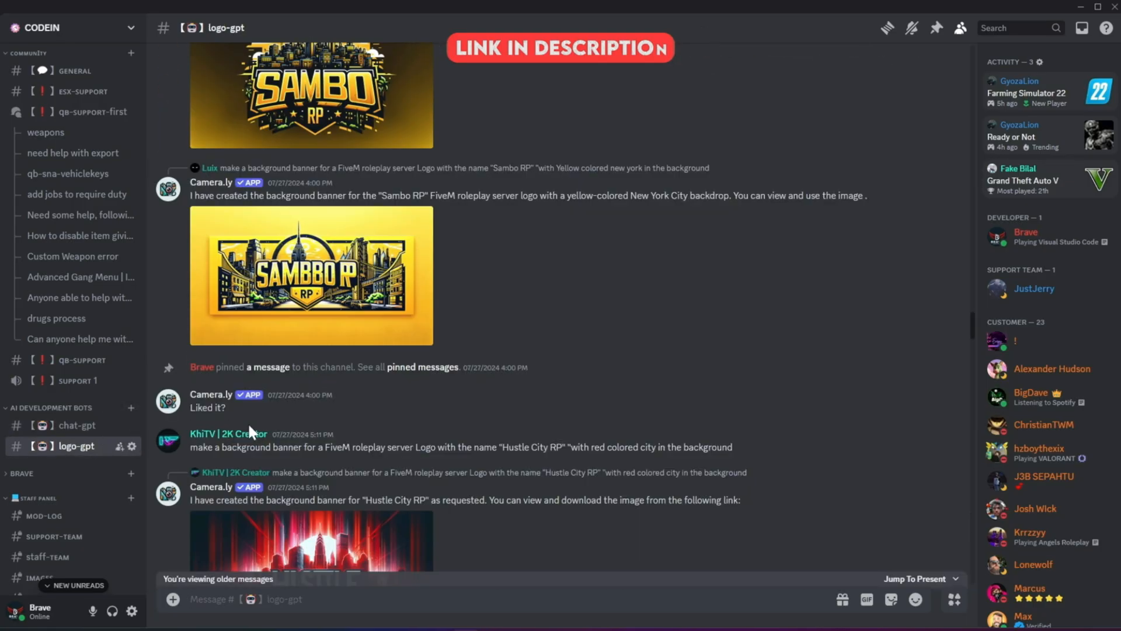
scroll(down, 3)
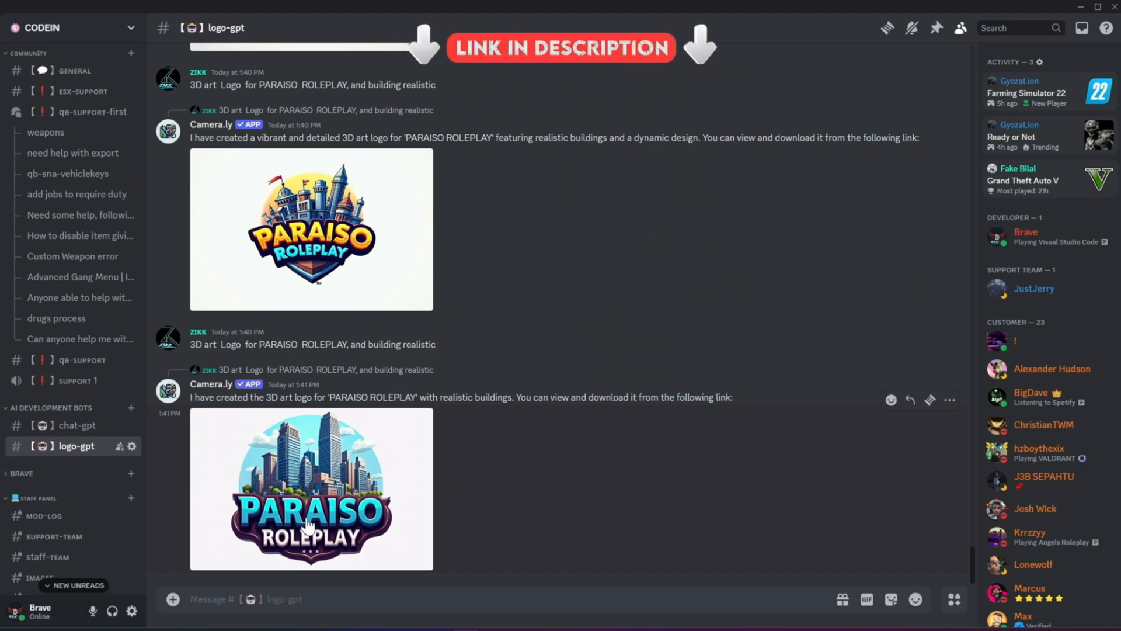
scroll(up, 3)
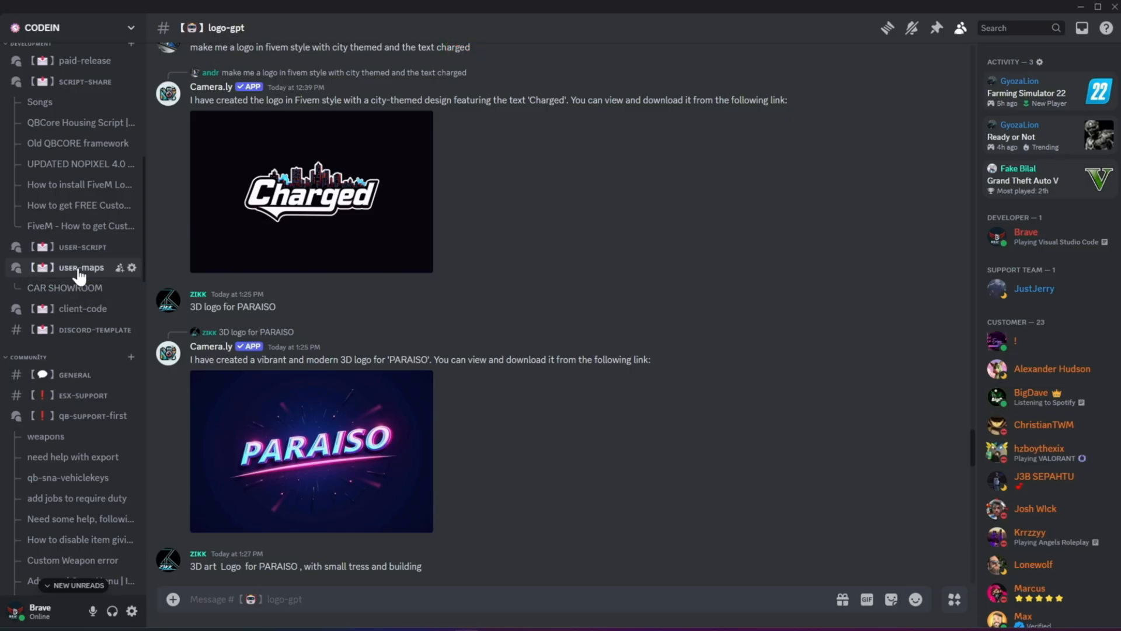
click(95, 329)
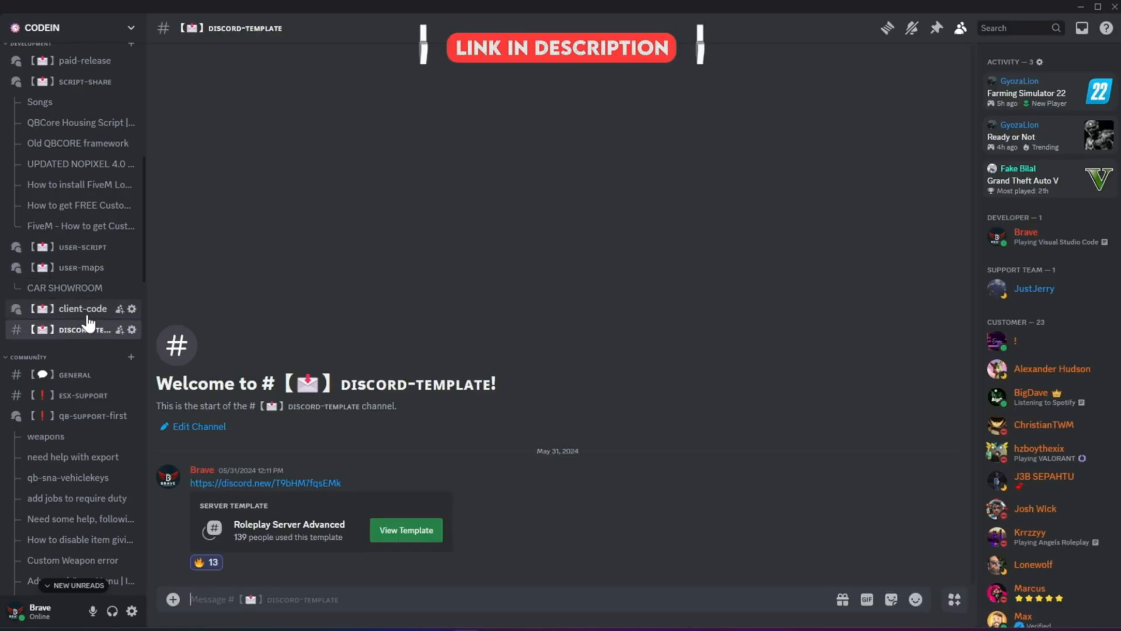
click(83, 308)
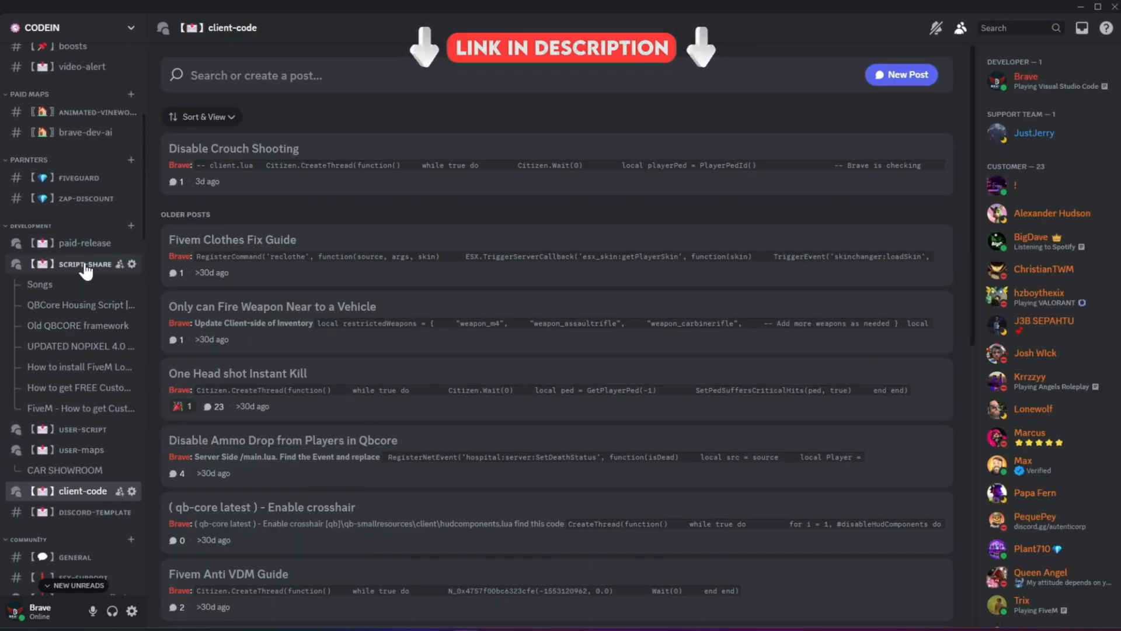